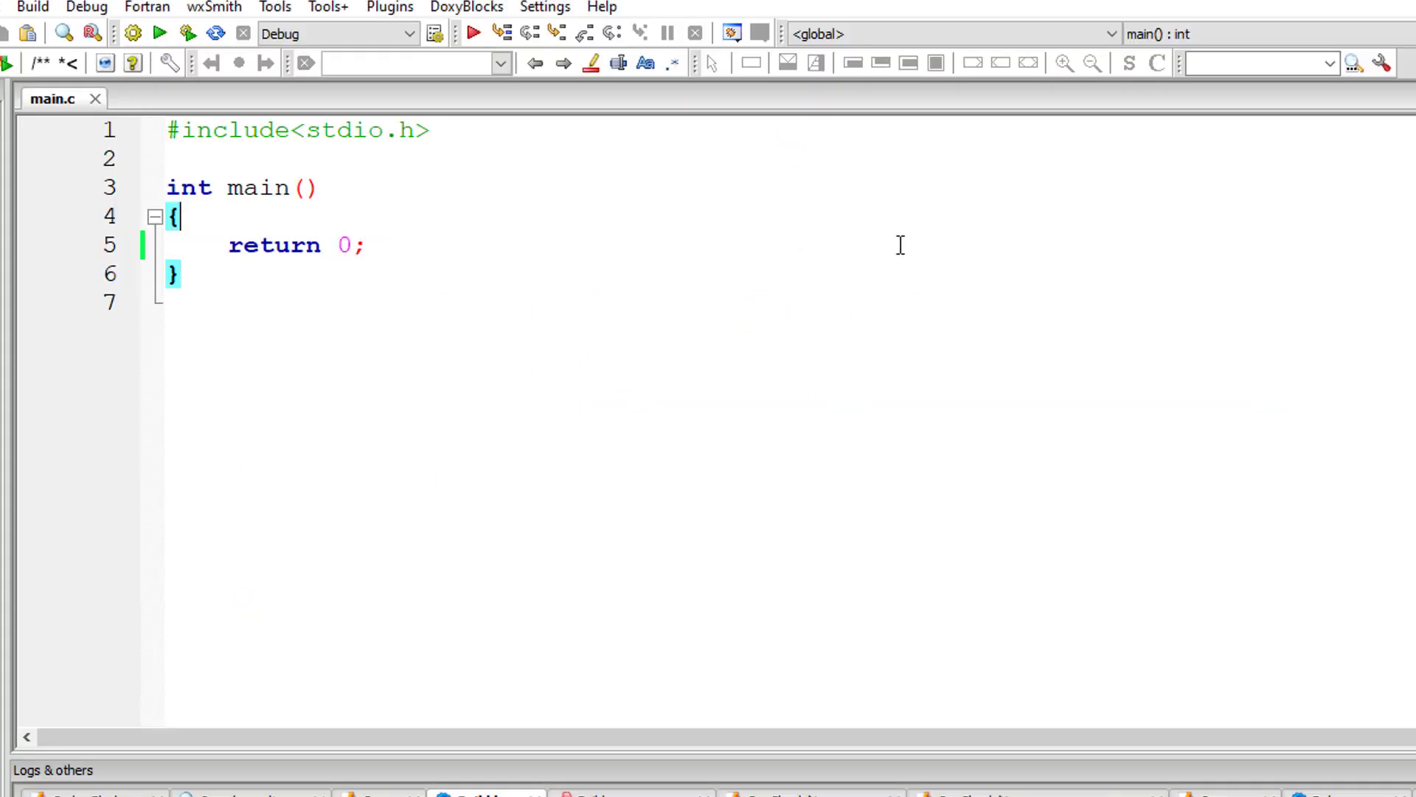
Declare int num, limit, sum = 0, temp and float avg at the top of main.
{"action": "type", "text": "int"}
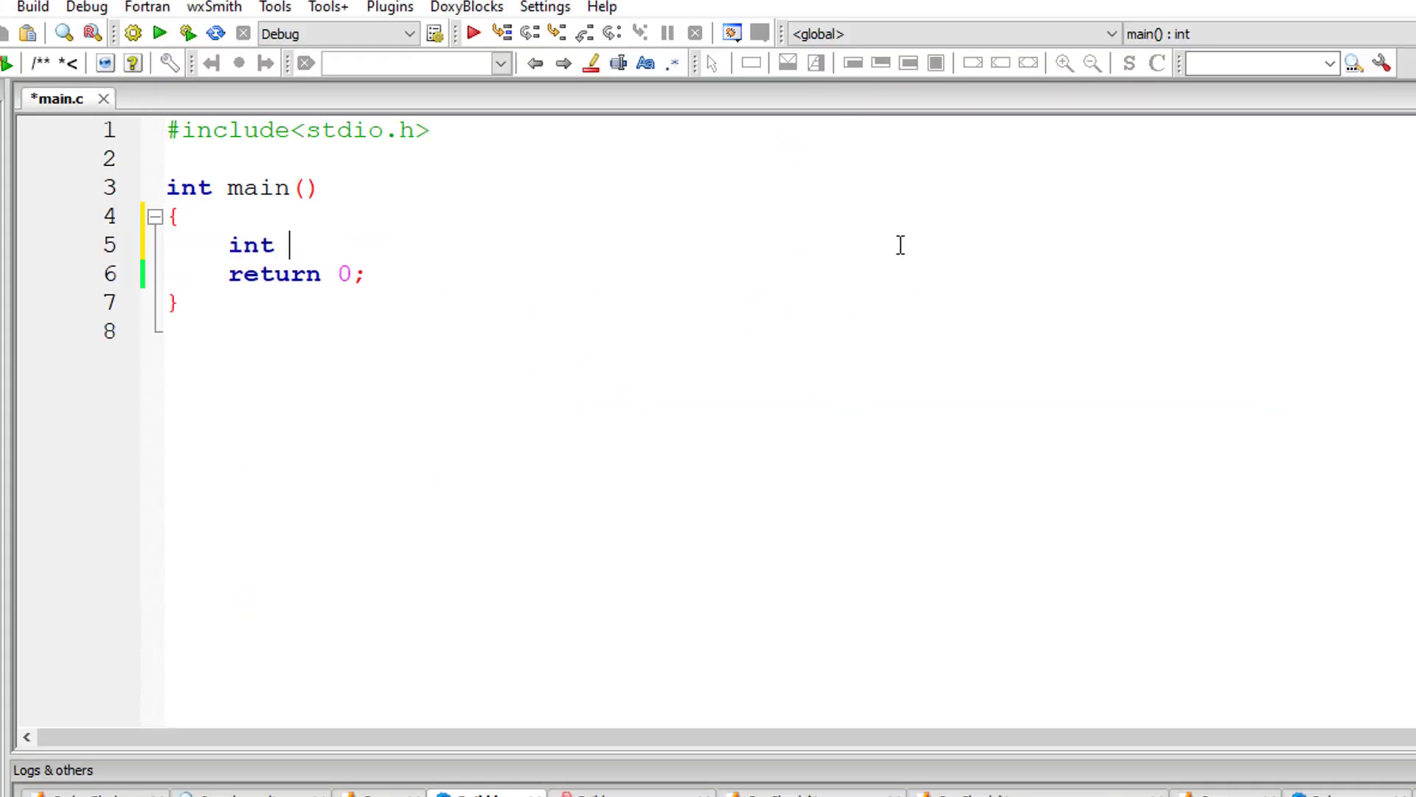
{"action": "type", "text": "num"}
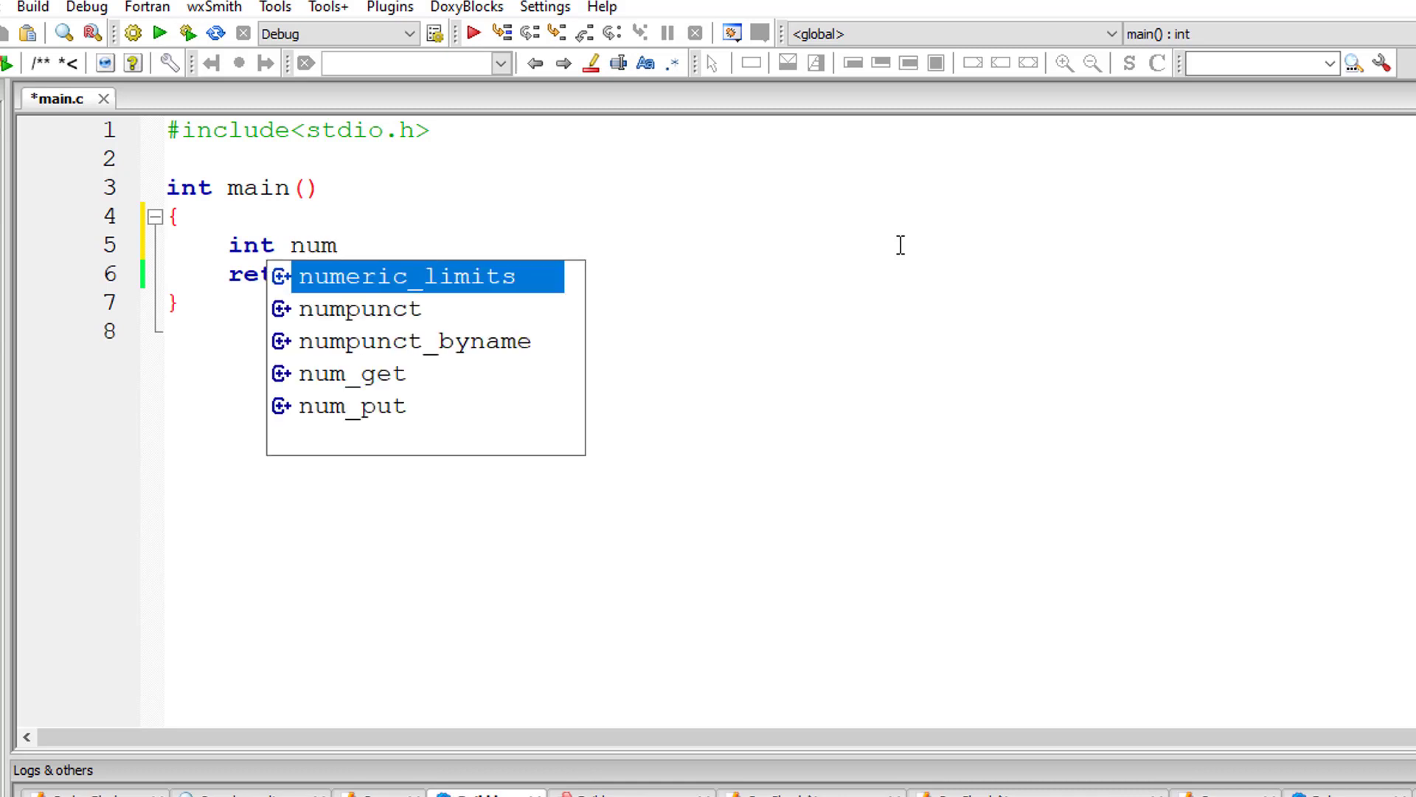
{"action": "type", "text": ", limit"}
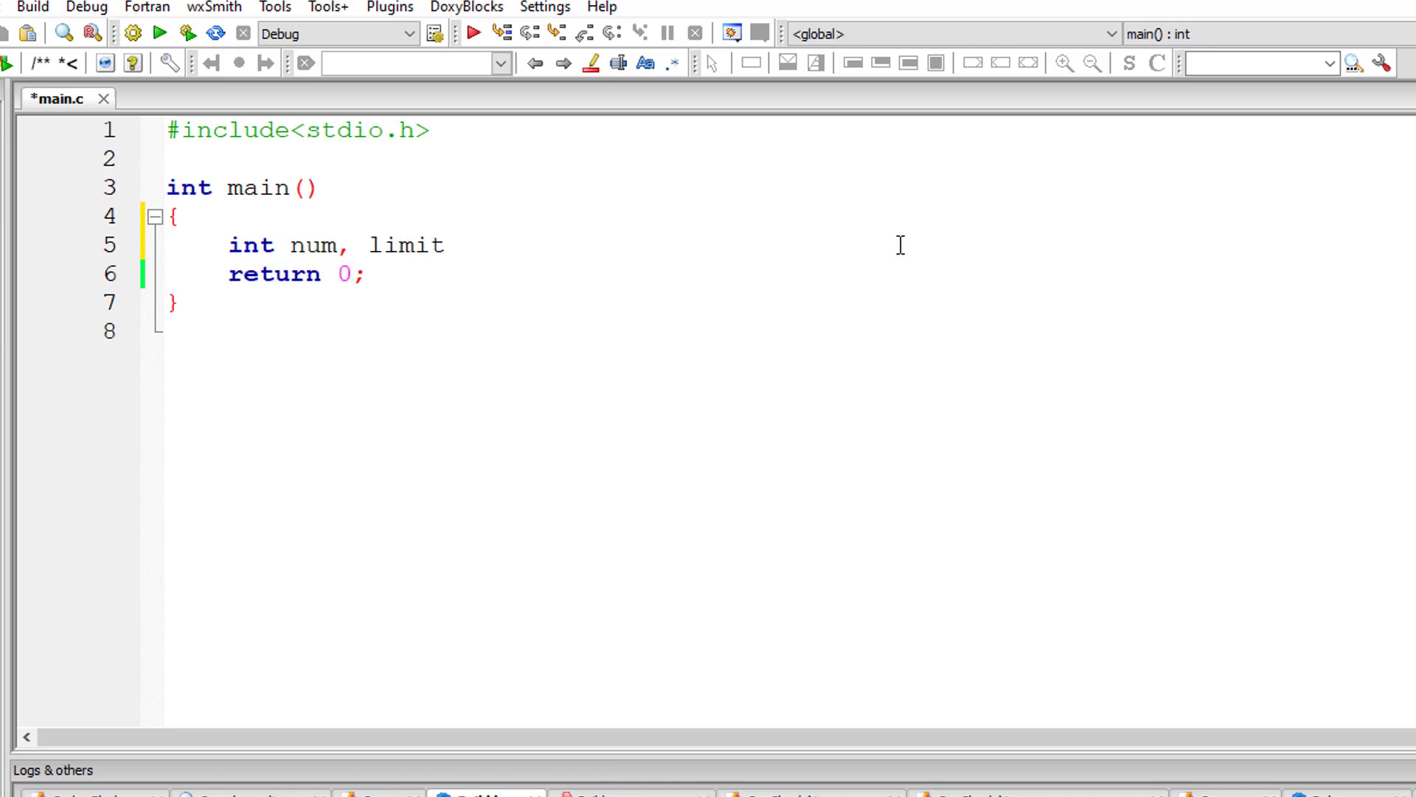
{"action": "type", "text": ", sum = 0"}
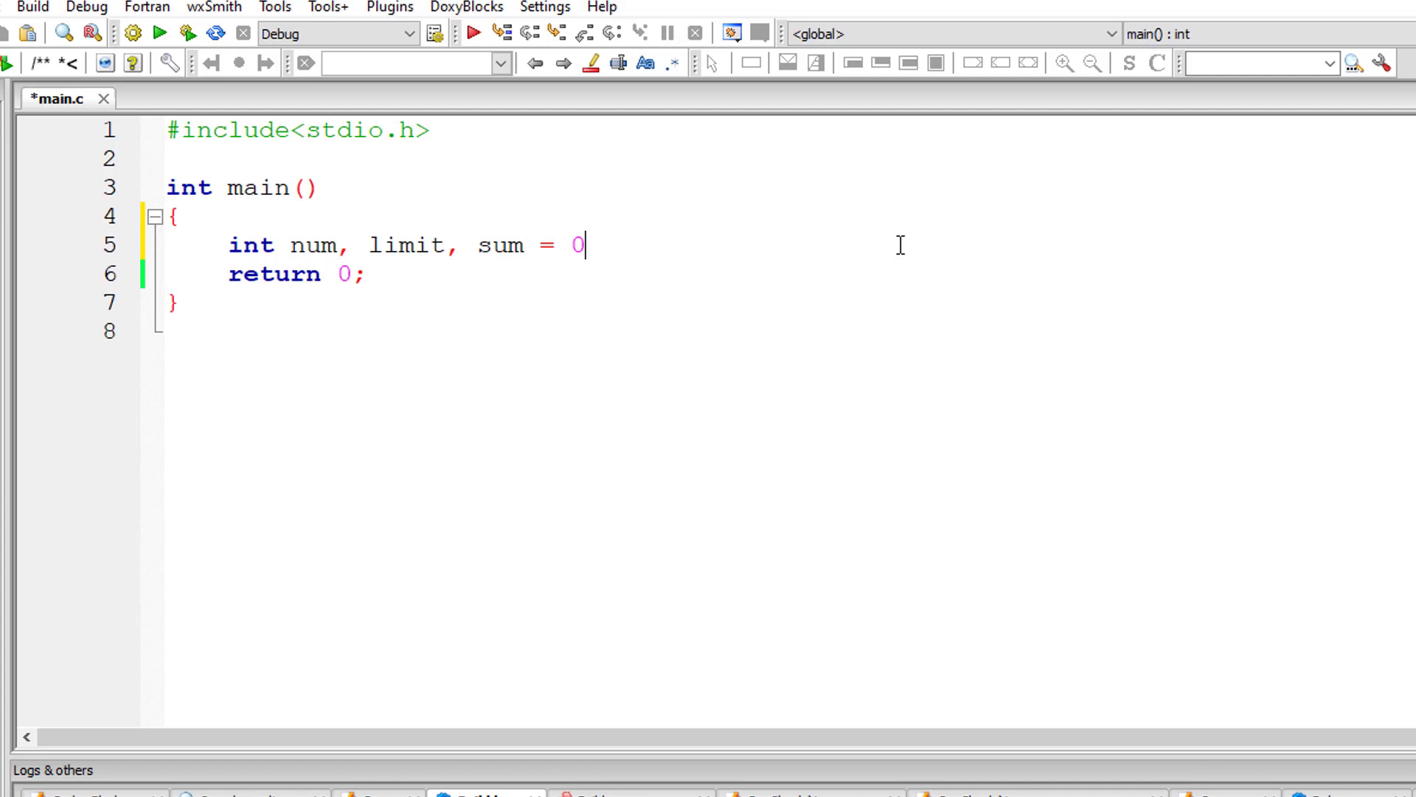
{"action": "type", "text": ", tem"}
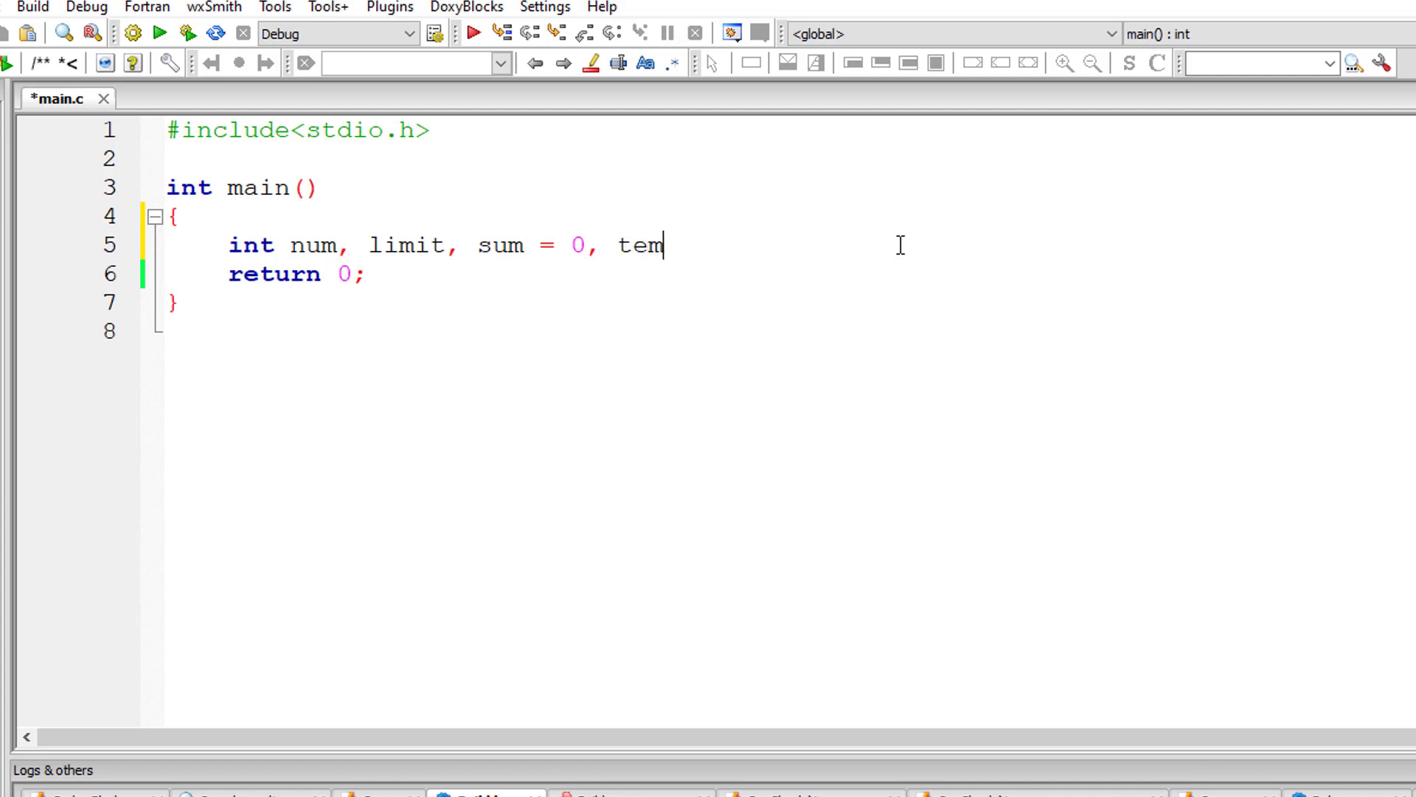
{"action": "type", "text": "p;"}
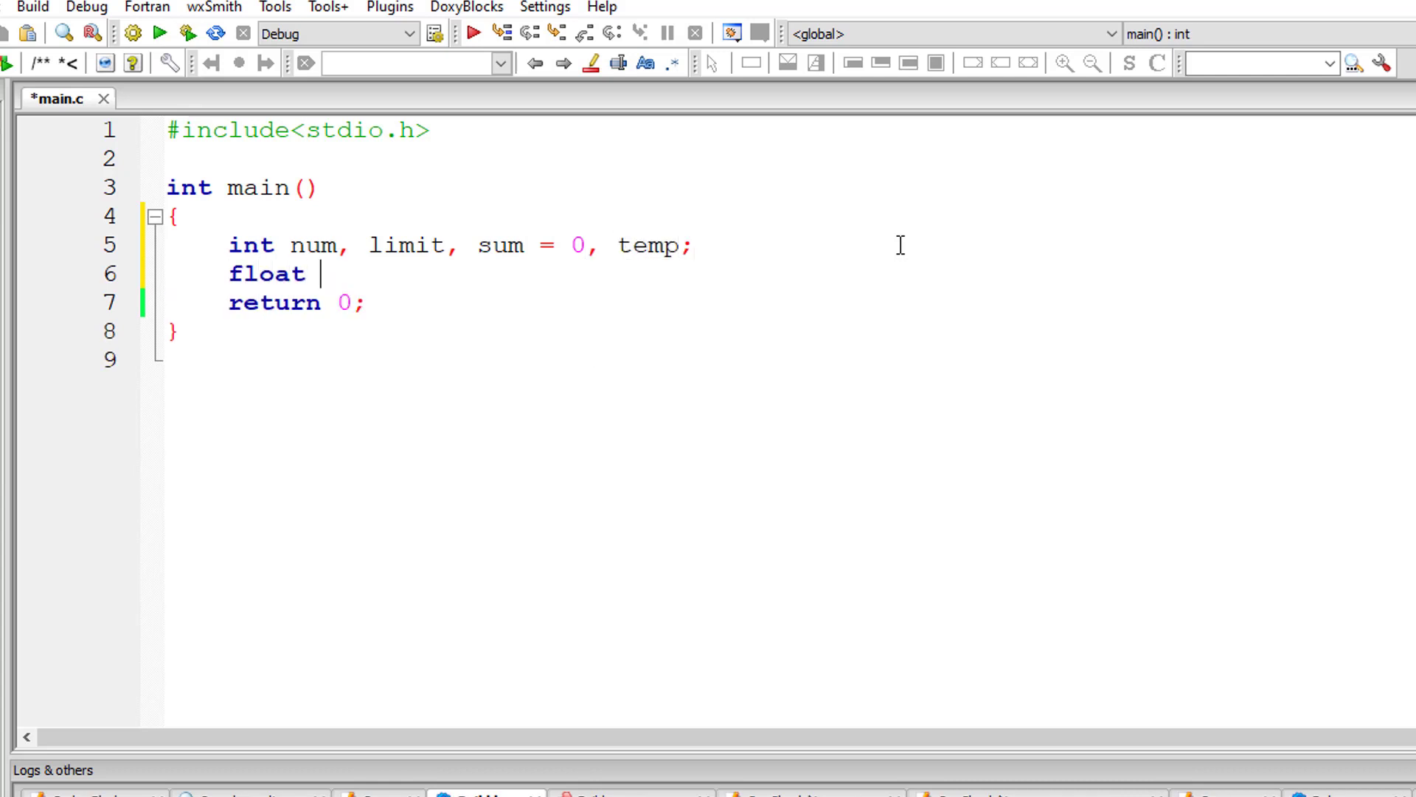
{"action": "type", "text": "avg;"}
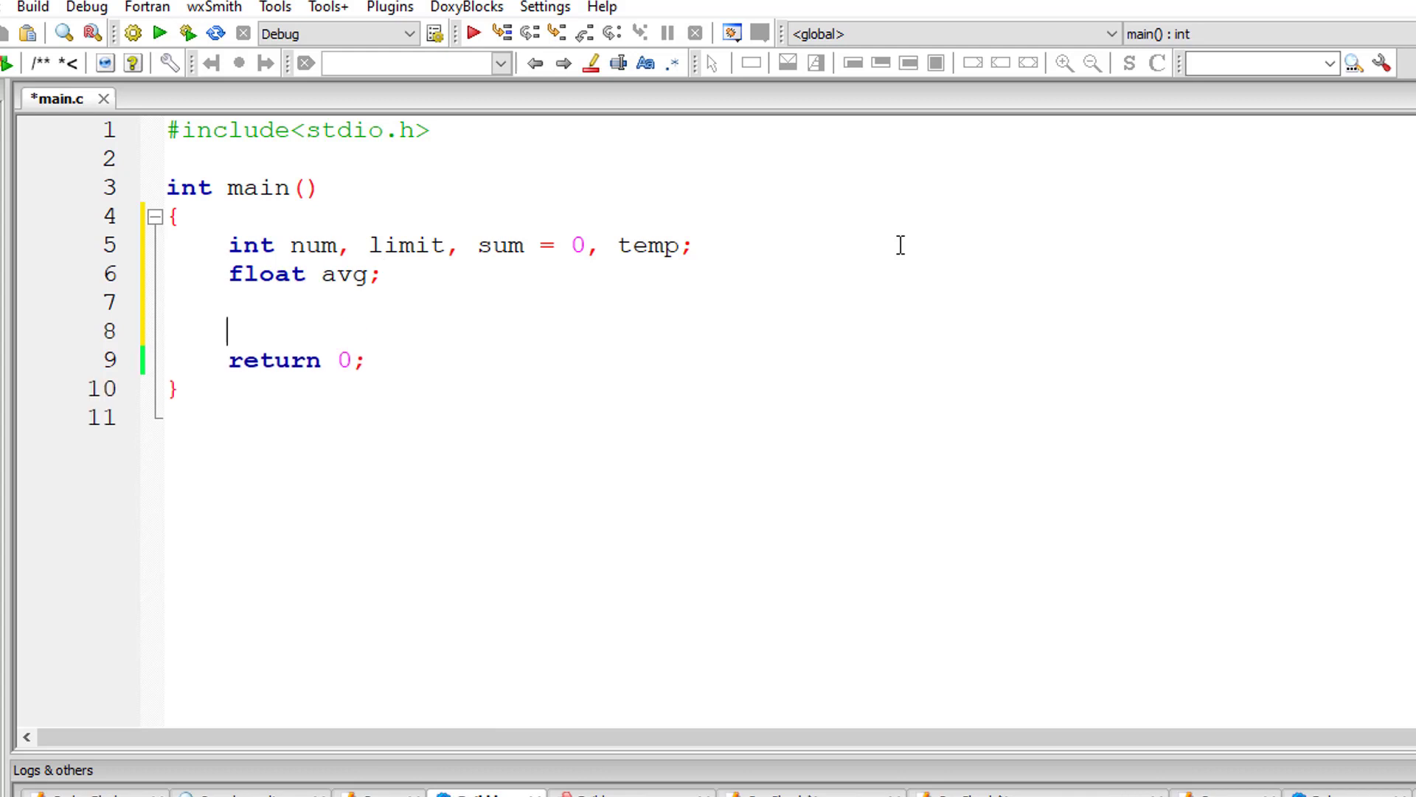
Prompt "Enter the limit" and read the value into limit with scanf("%d", &limit).
{"action": "type", "text": "printf("}
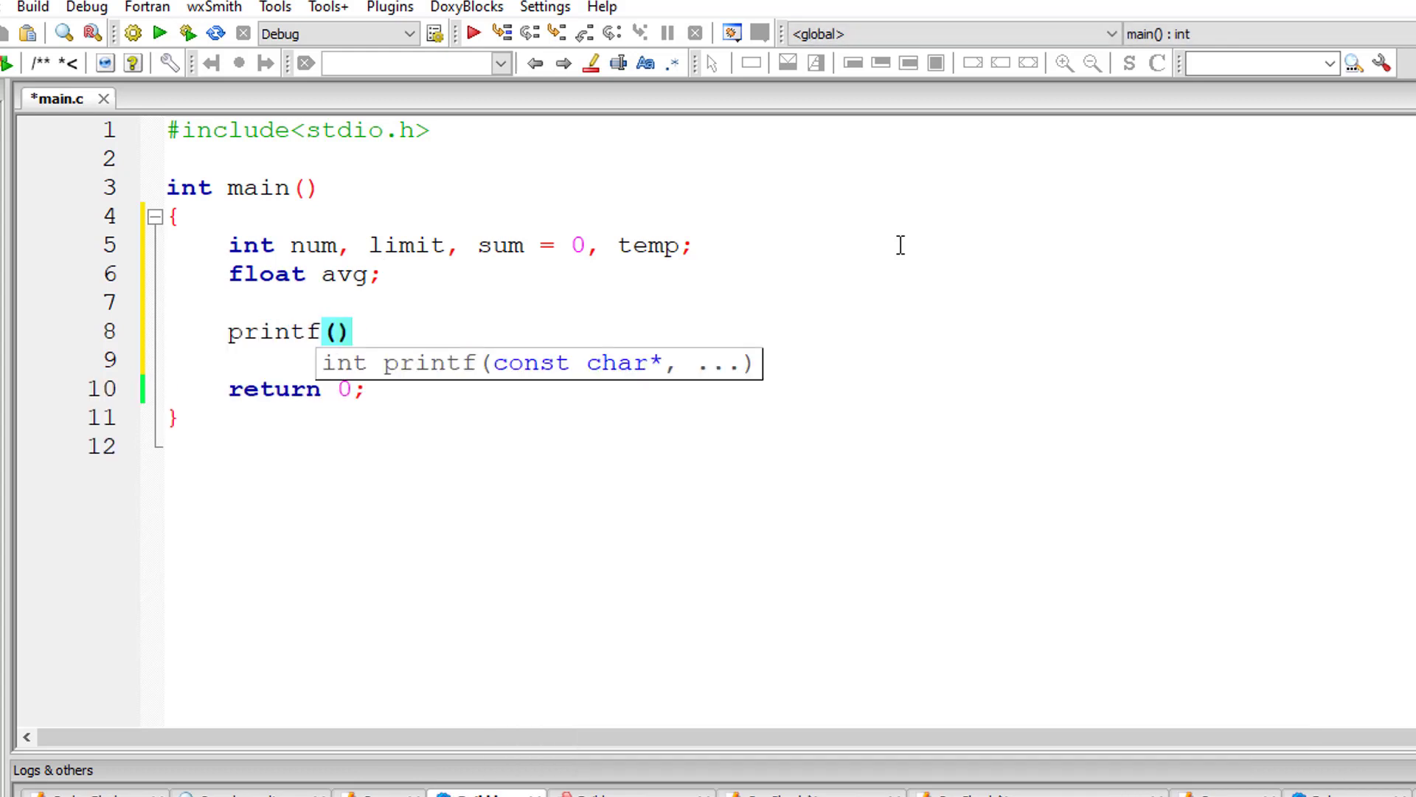
{"action": "type", "text": "\"Enter the l\""}
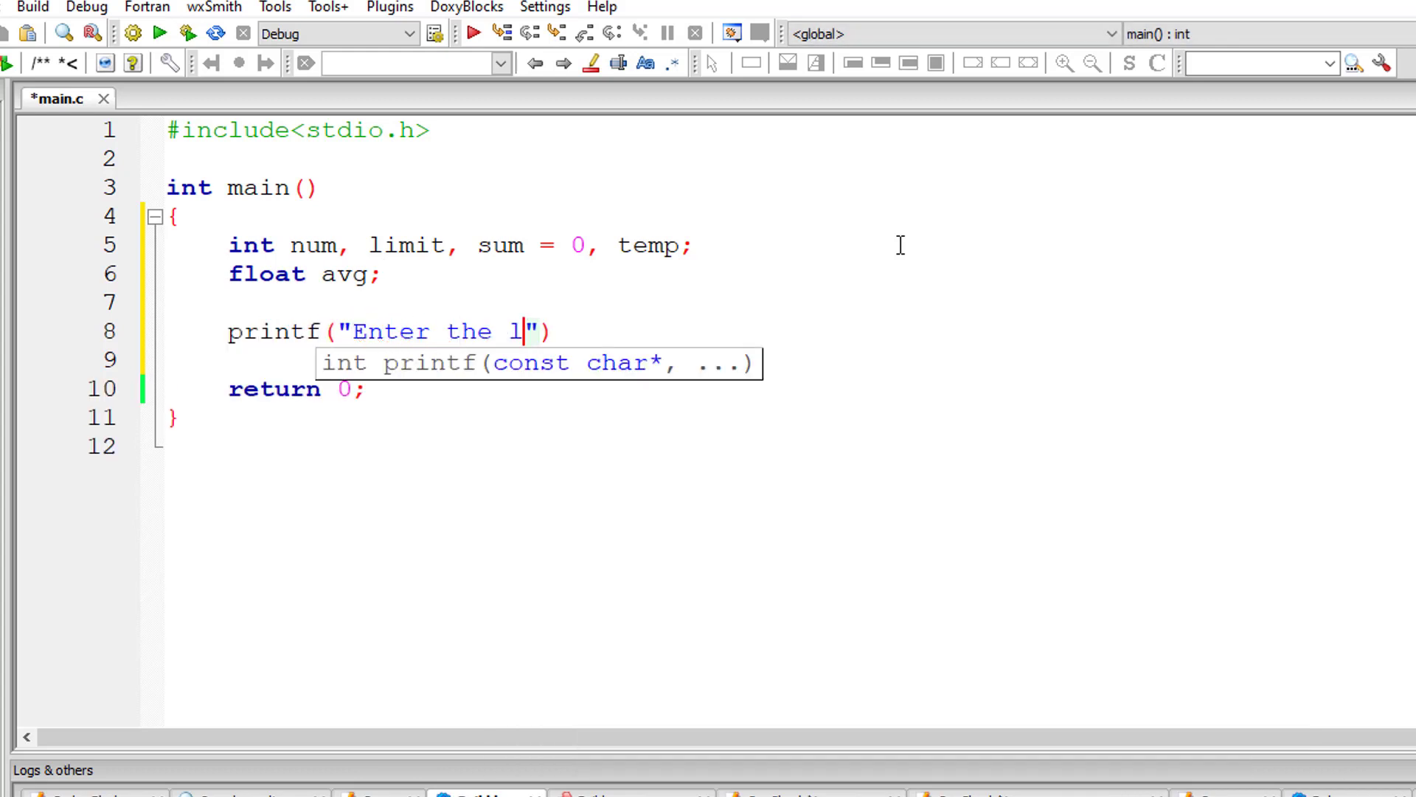
{"action": "type", "text": "imit\\n"}
{"action": "left_click", "coordinate": [469, 360]}
{"action": "type", "text": "scanf(\"%"}
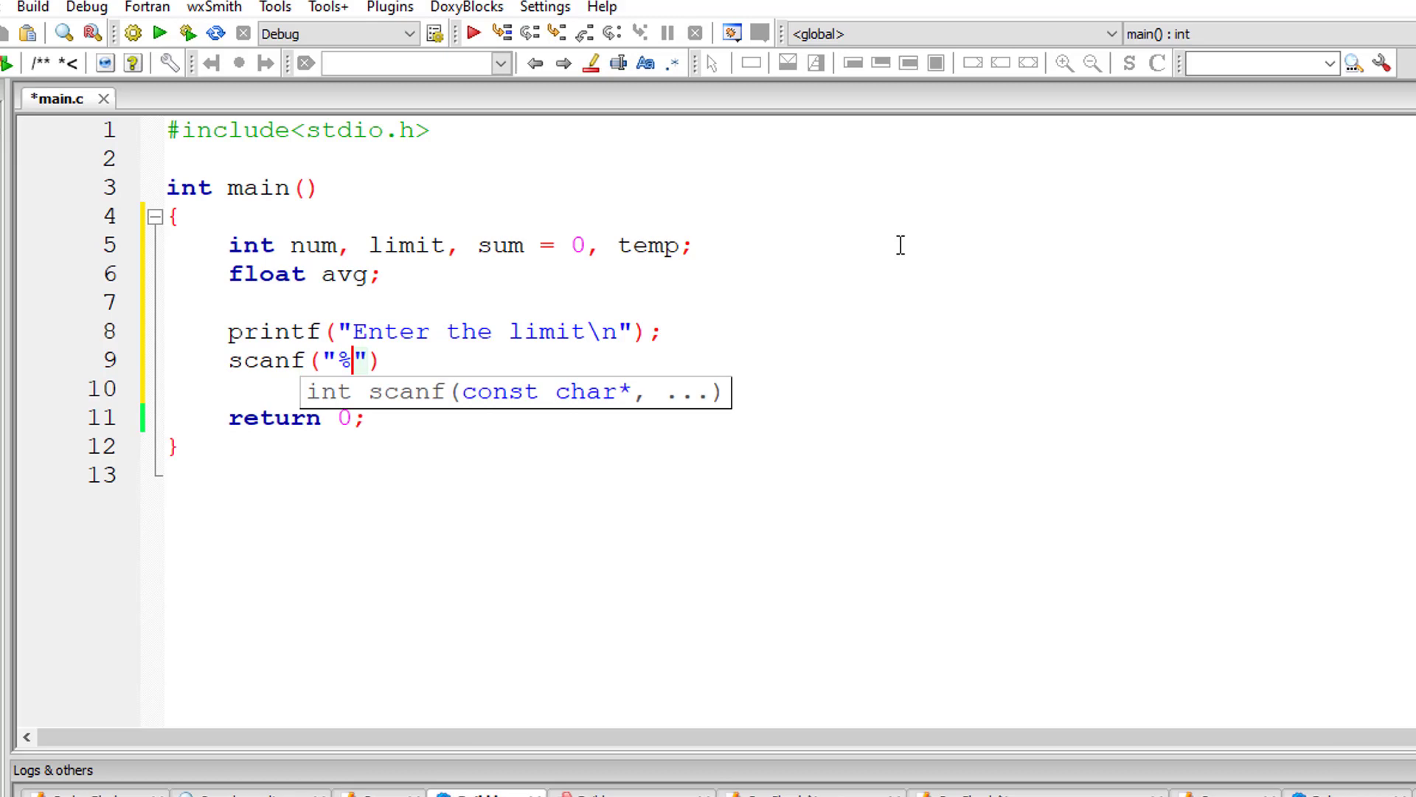
{"action": "type", "text": "d\","}
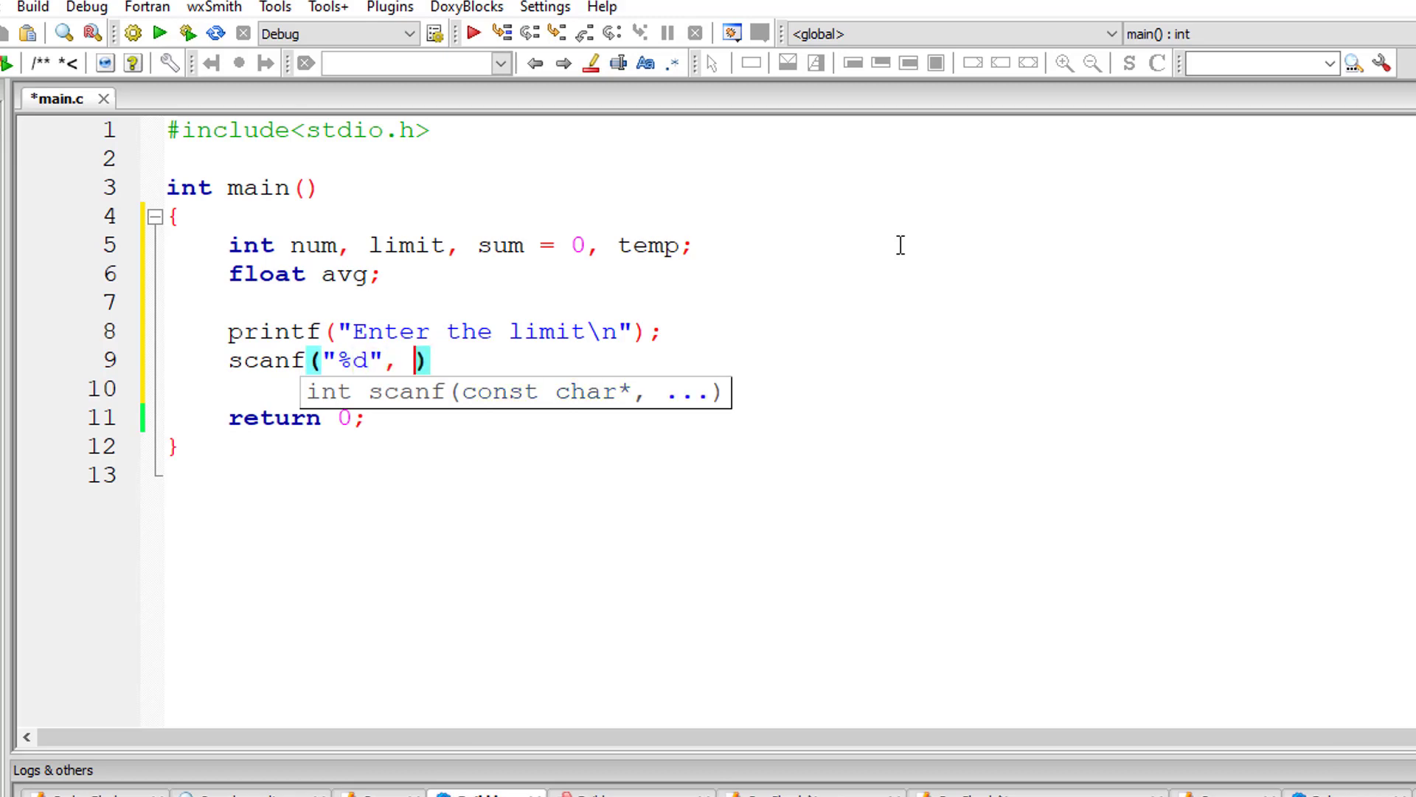
{"action": "type", "text": "&limit"}
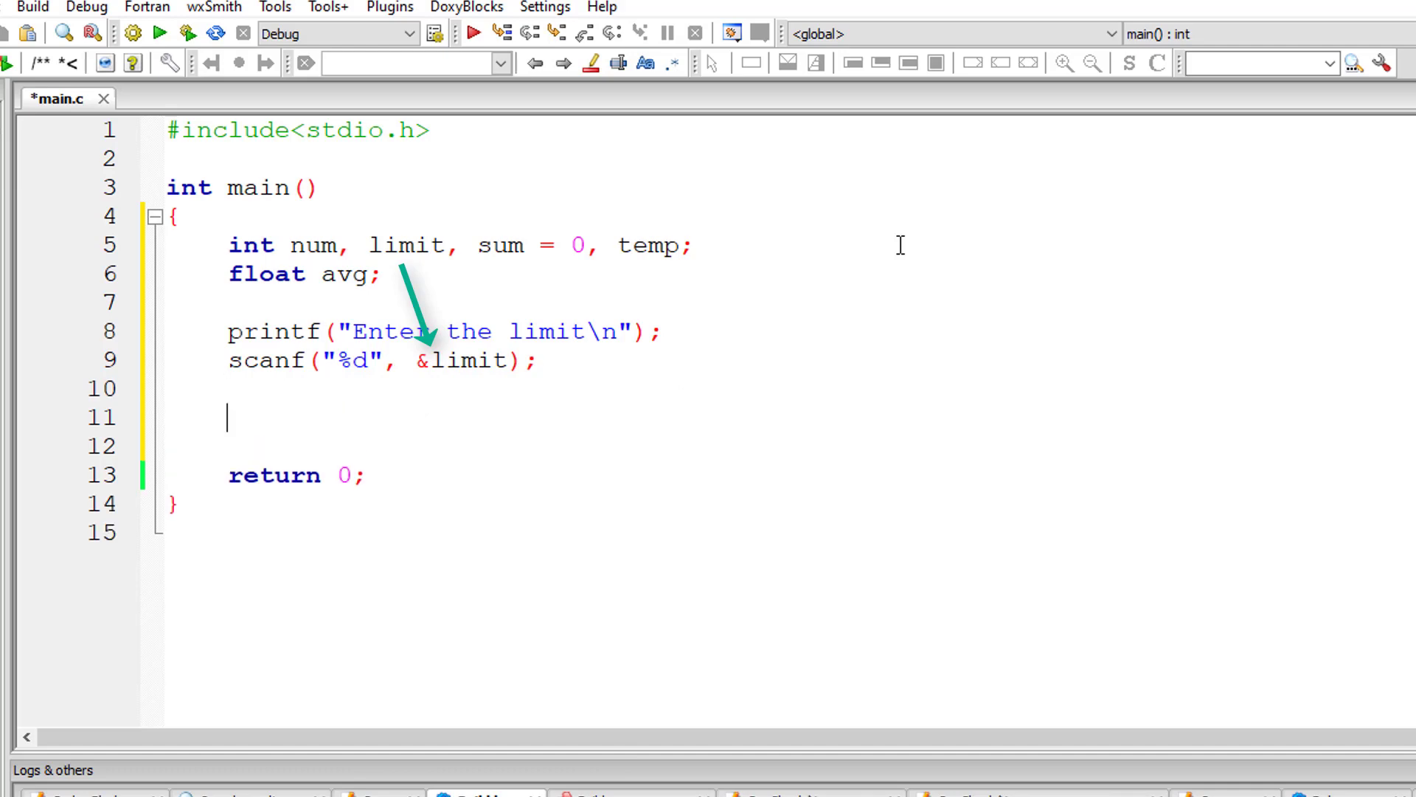
Copy limit into temp and print "Enter %d numbers:" using limit.
{"action": "type", "text": "temp ="}
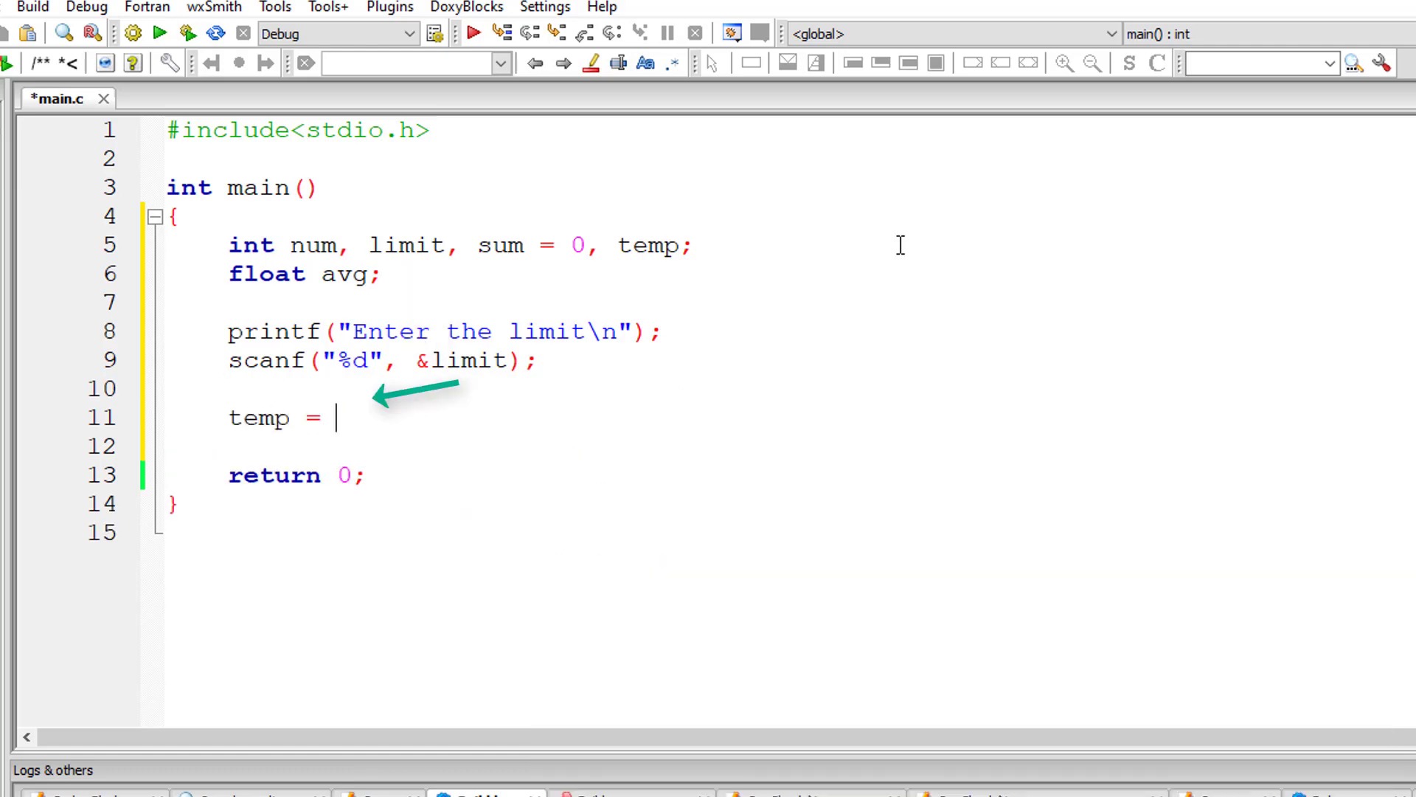
{"action": "type", "text": "limit;"}
{"action": "type", "text": "printf("}
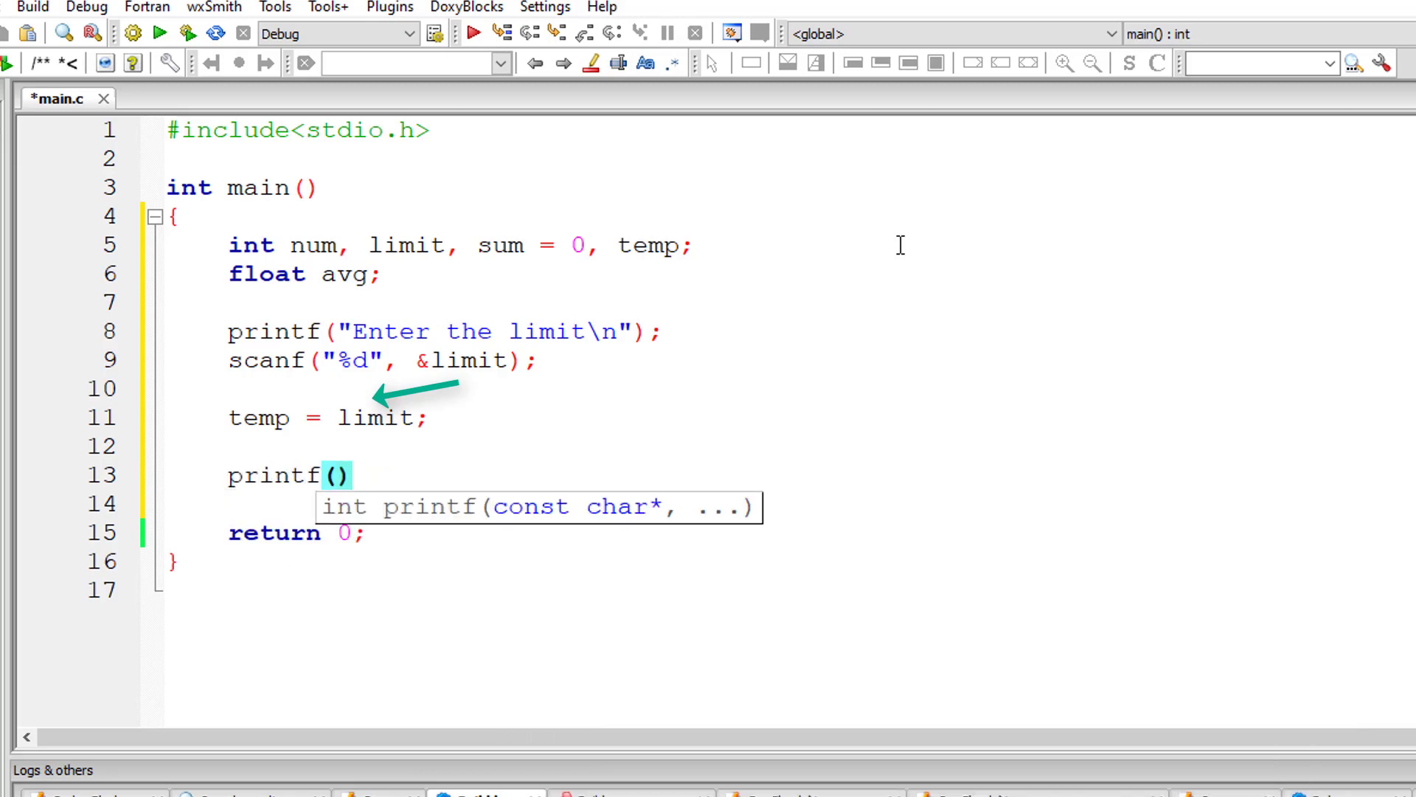
{"action": "type", "text": "\"Enter %d numbers\""}
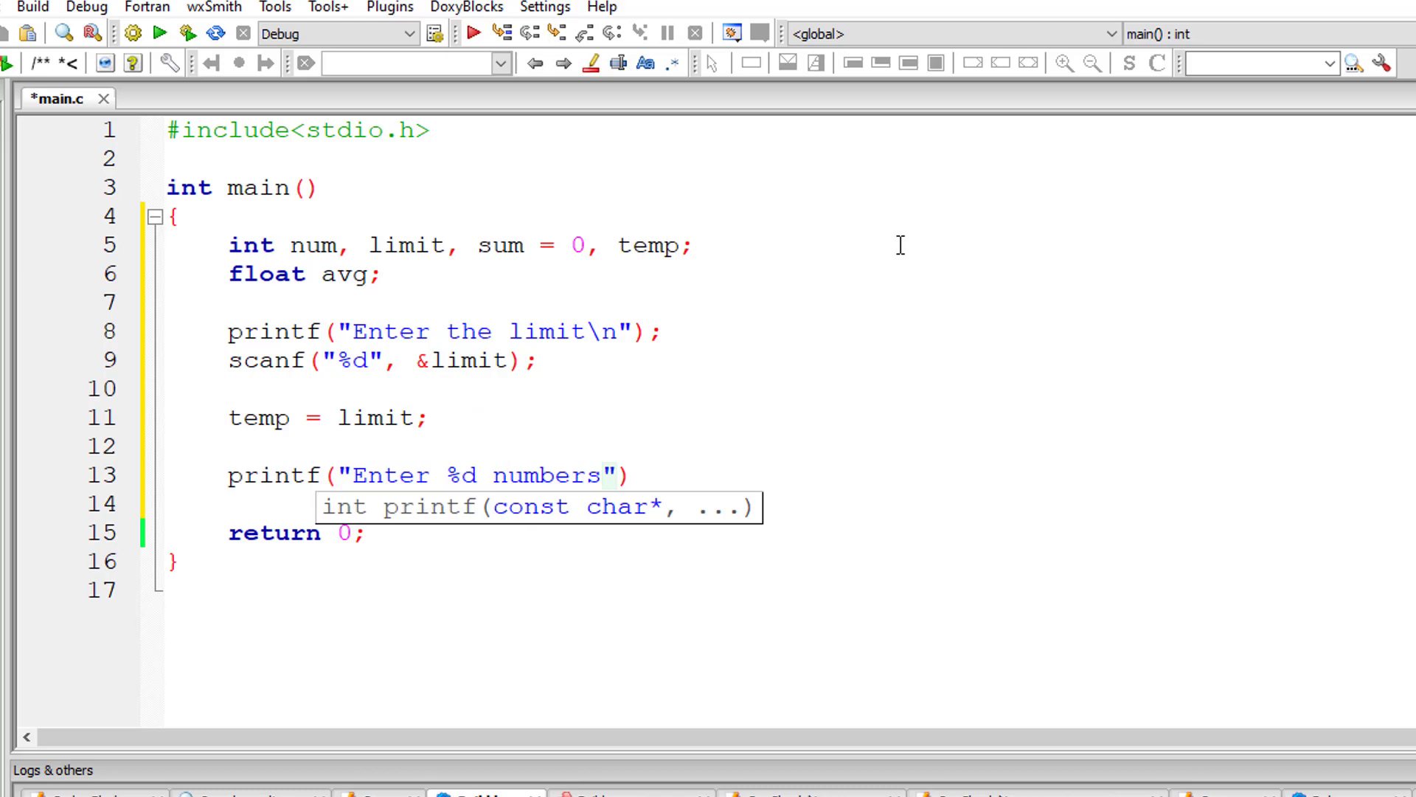
{"action": "type", "text": ":\\n"}
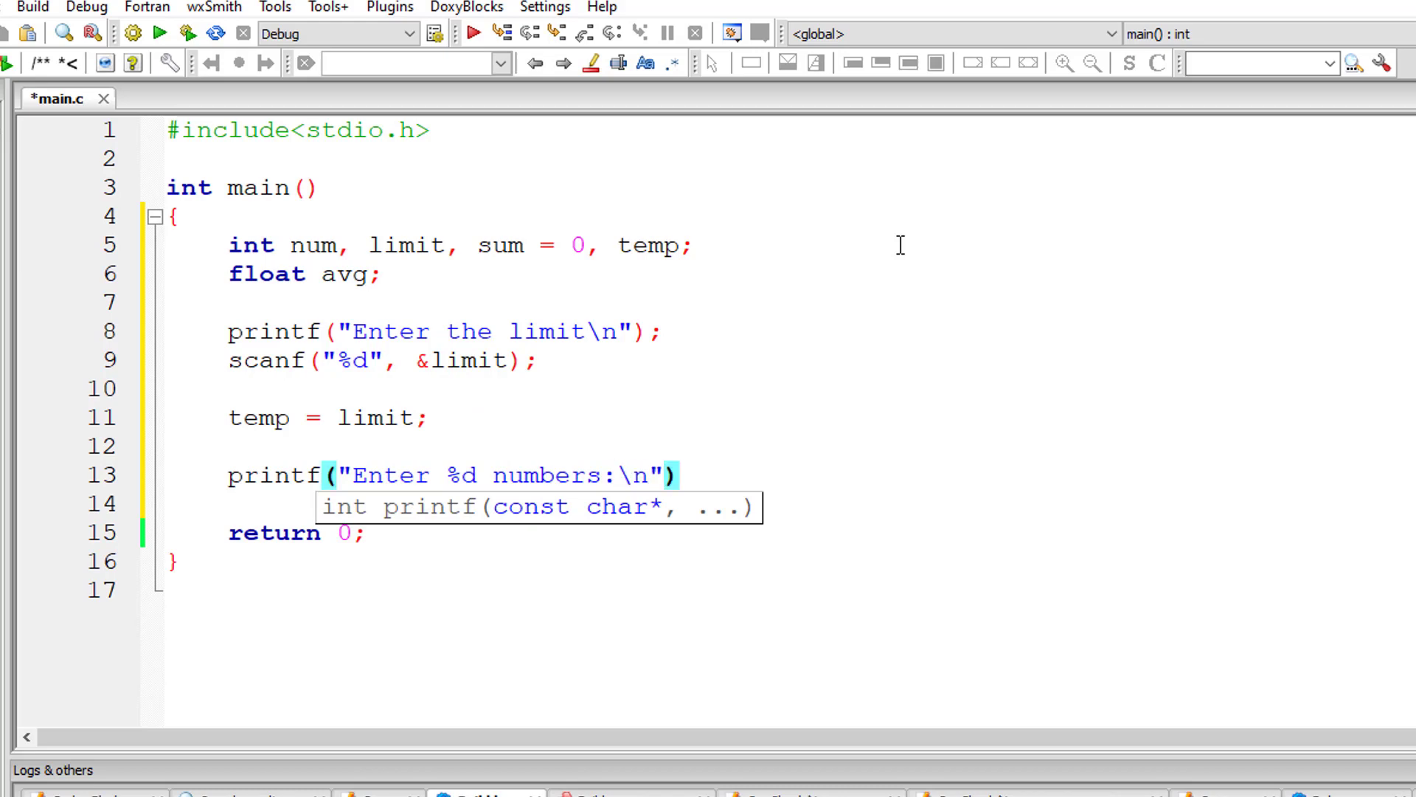
{"action": "type", "text": ", limit"}
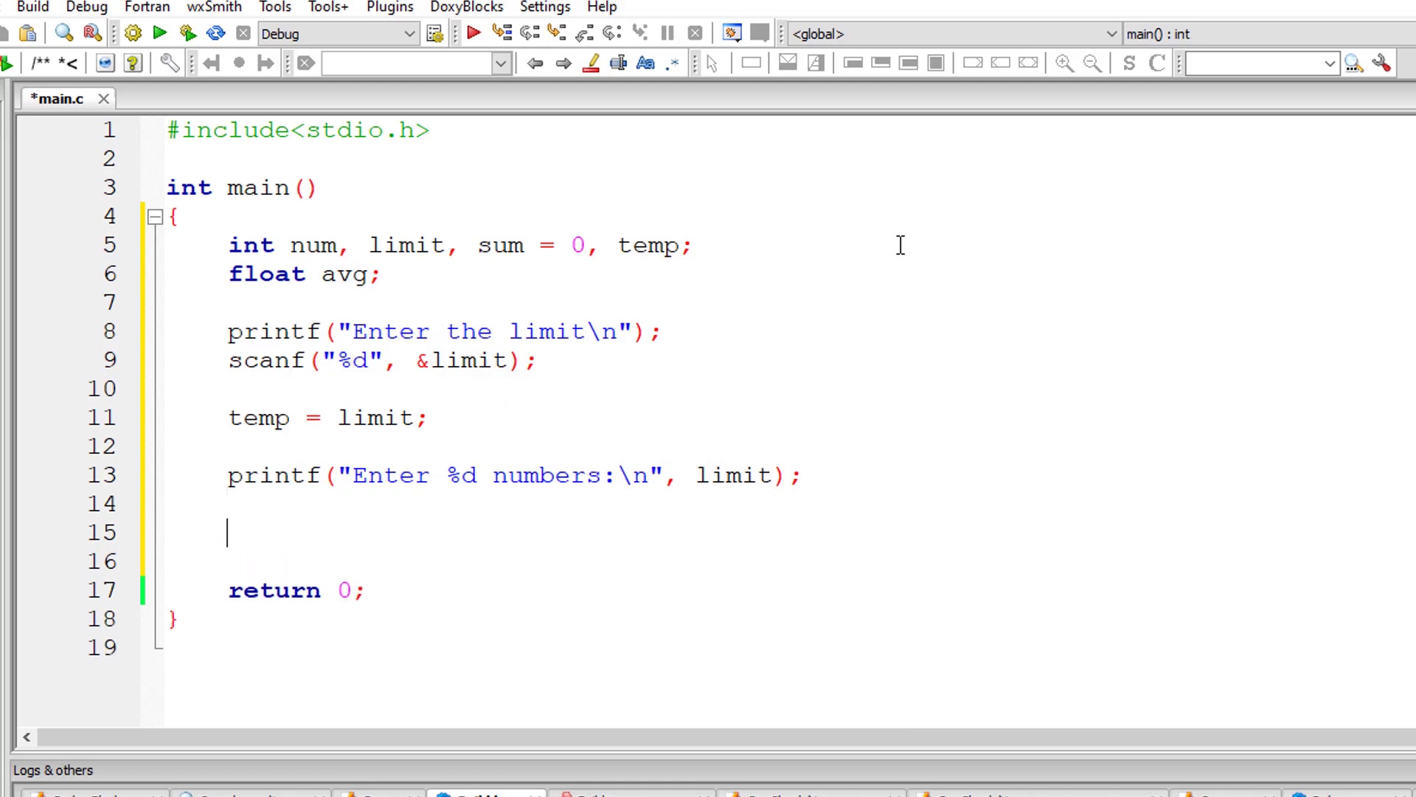
Write a while(limit) loop that decrements limit each pass.
{"action": "type", "text": "while"}
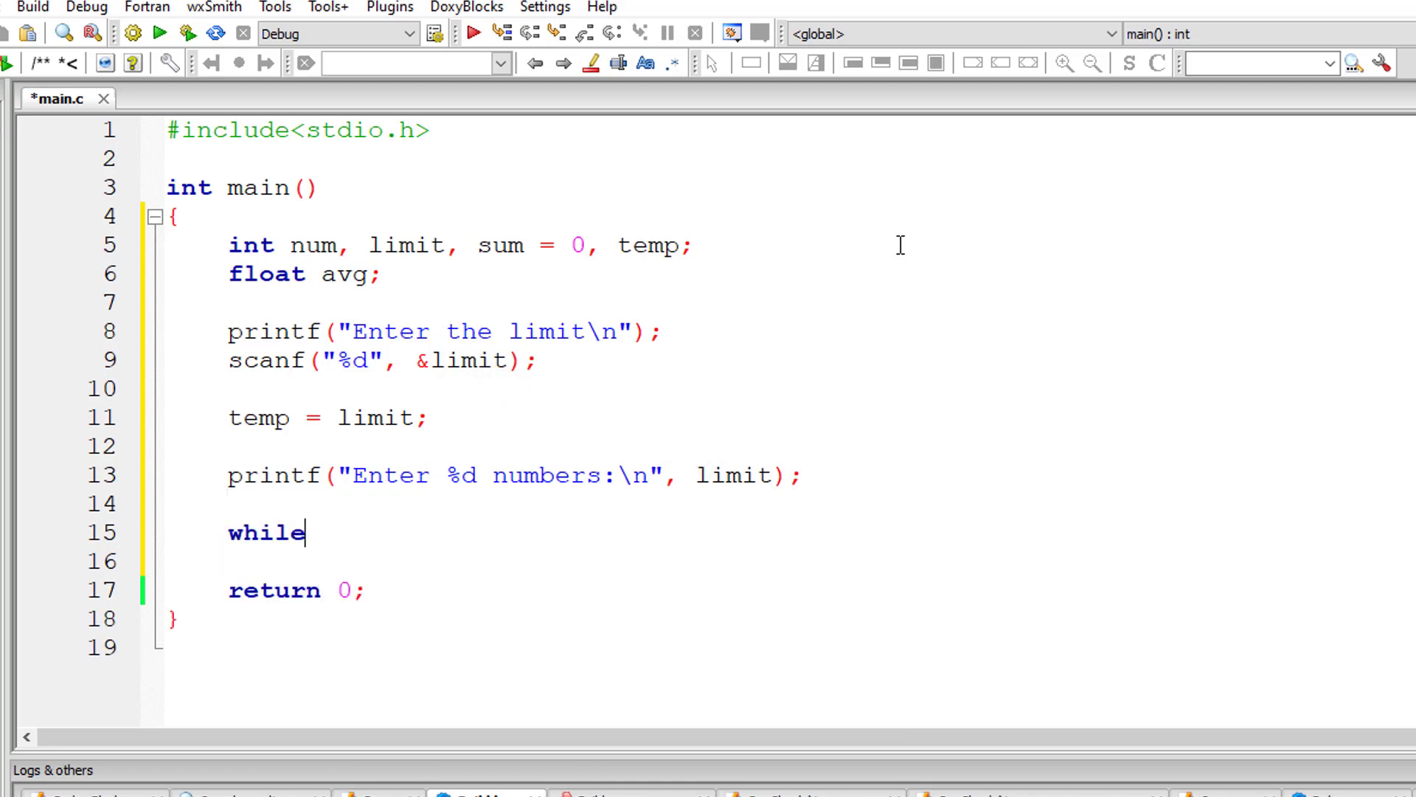
{"action": "type", "text": "(limit"}
{"action": "left_click", "coordinate": [580, 560]}
{"action": "type", "text": "{"}
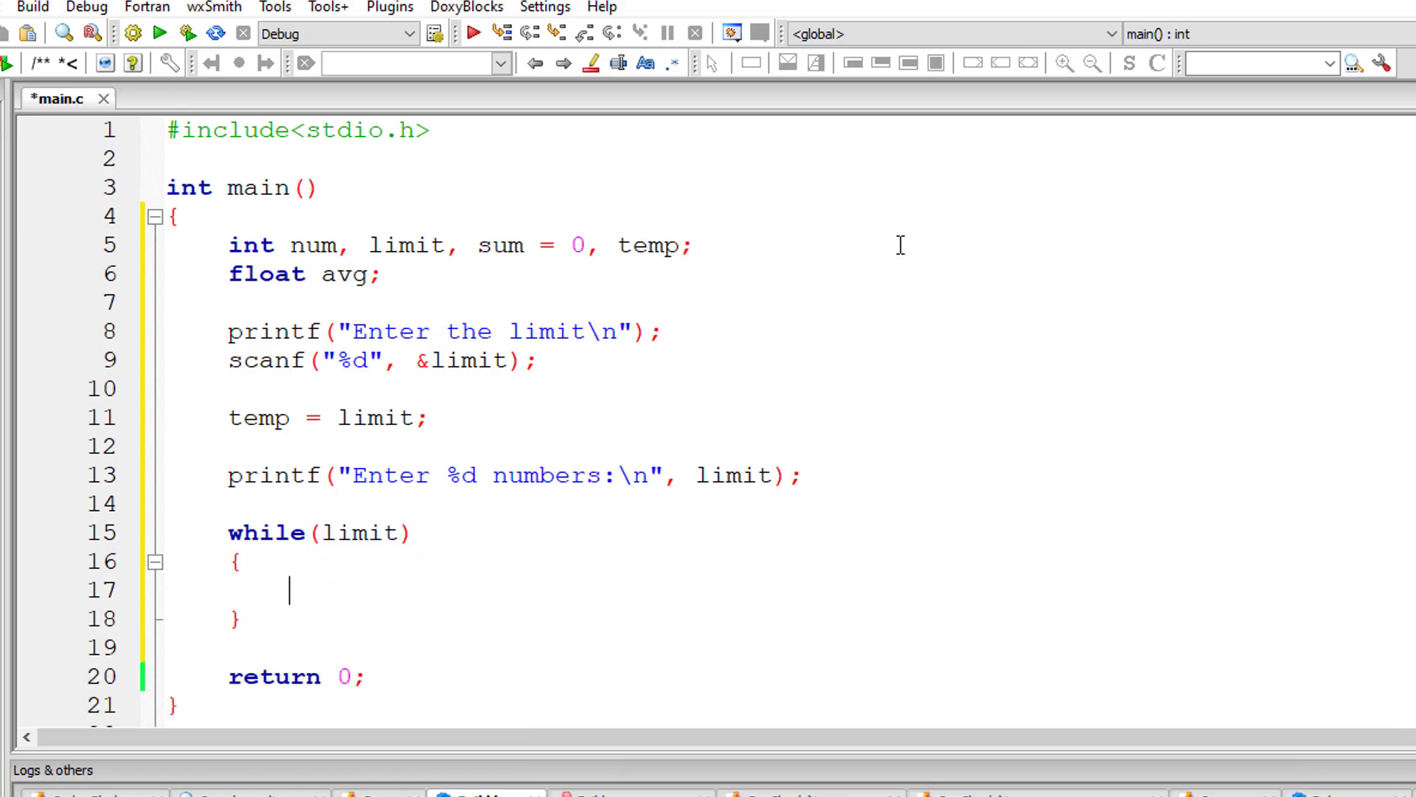
{"action": "type", "text": "lim"}
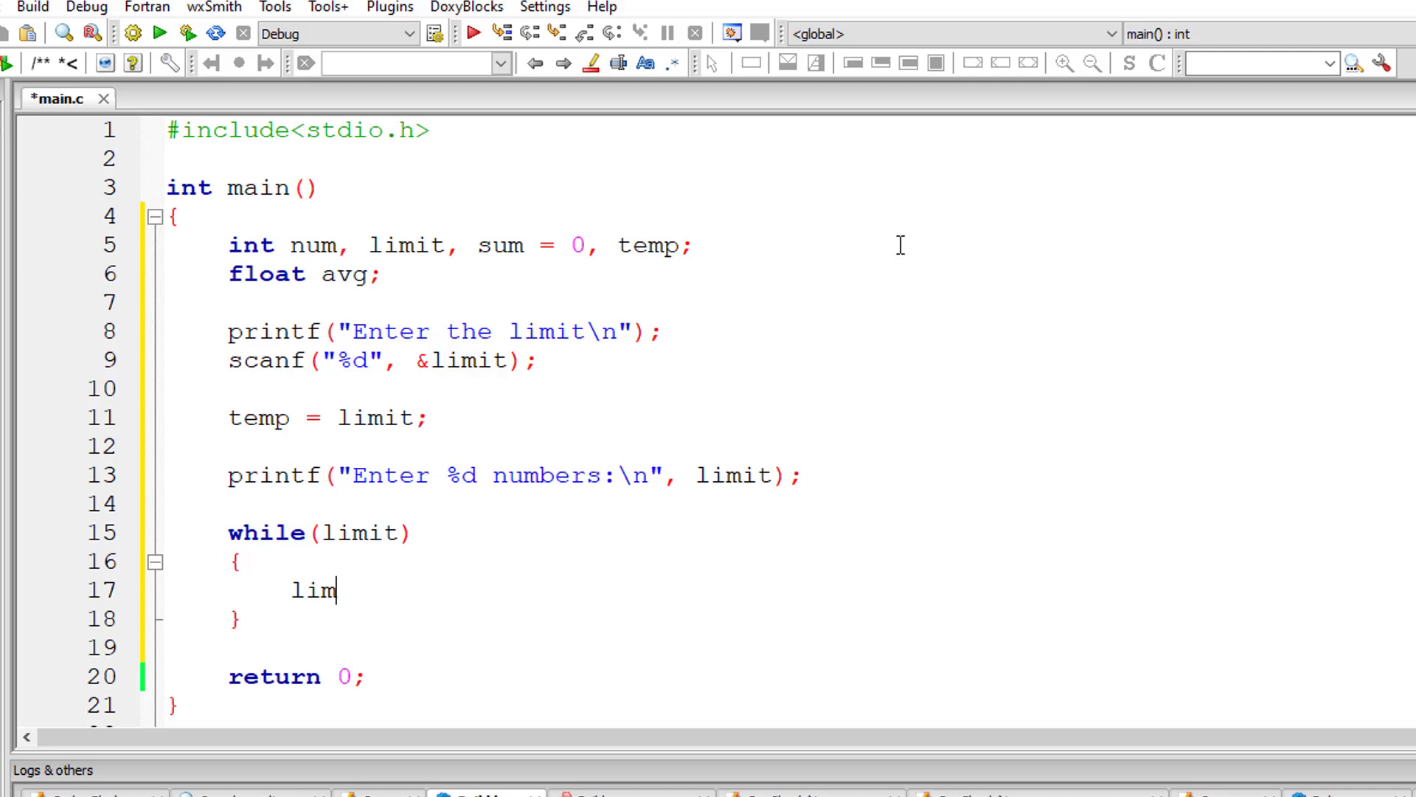
{"action": "type", "text": "it--"}
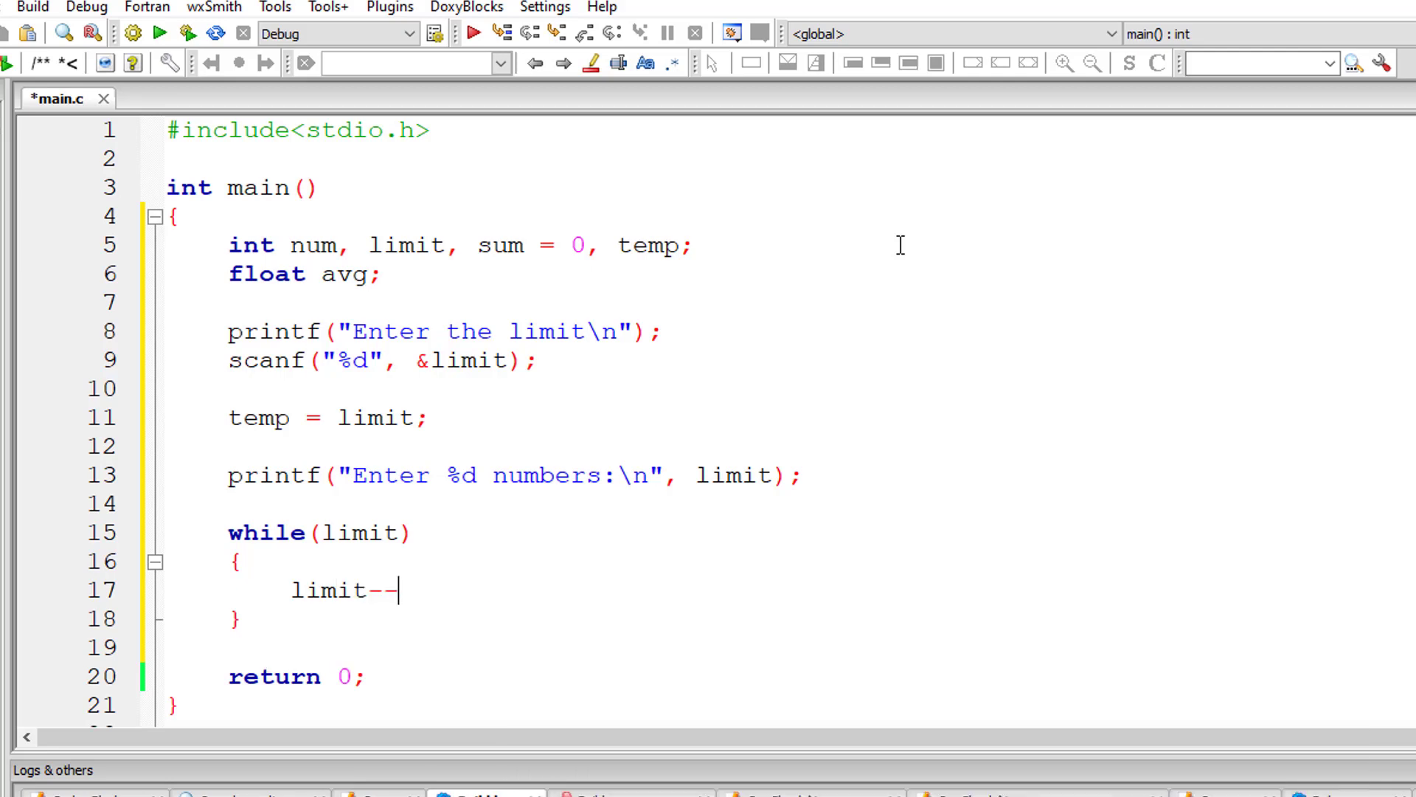
Inside the loop, read each number with scanf("%d", &num) and add it to sum.
{"action": "type", "text": "sc"}
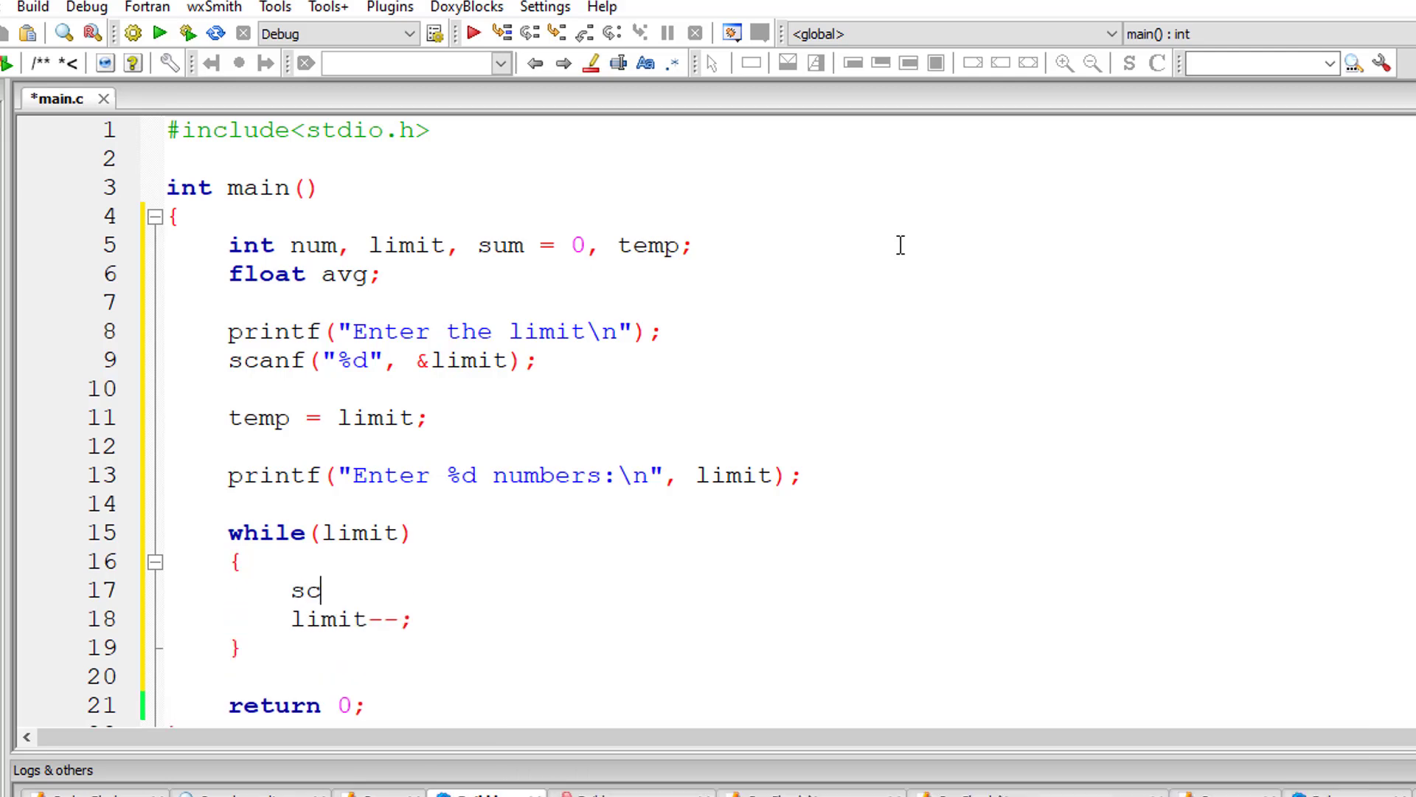
{"action": "type", "text": "anf(\"\")"}
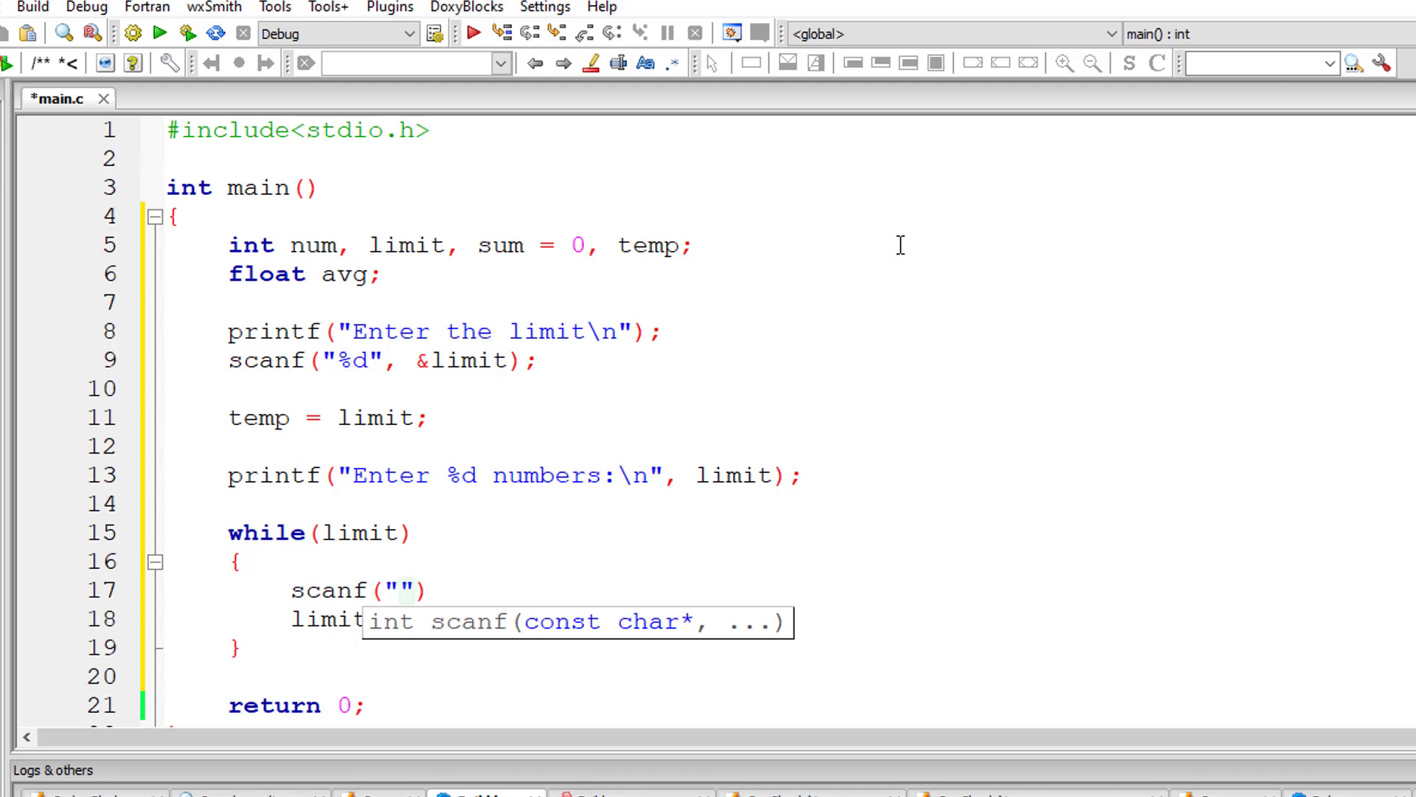
{"action": "type", "text": "%d\","}
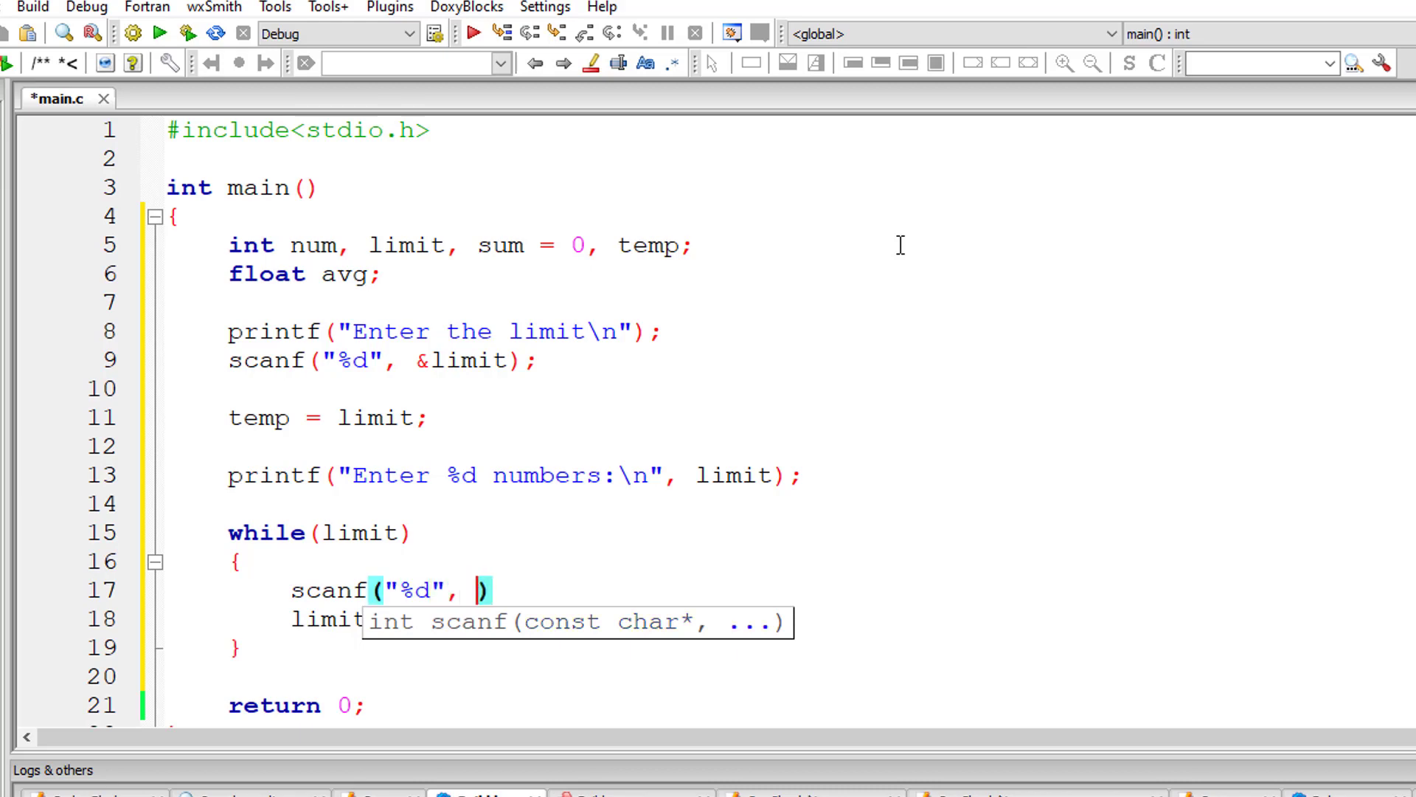
{"action": "type", "text": "&num"}
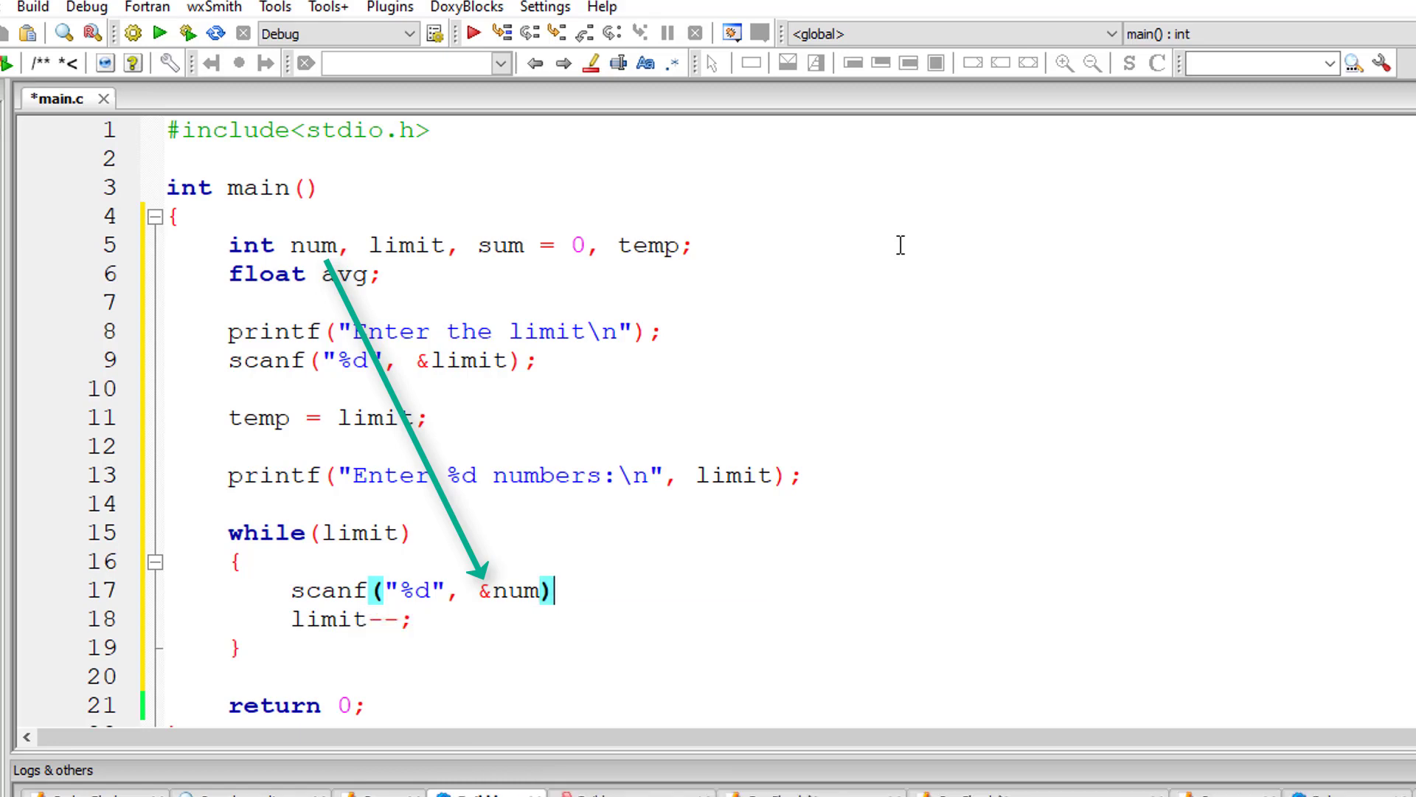
{"action": "type", "text": "sum"}
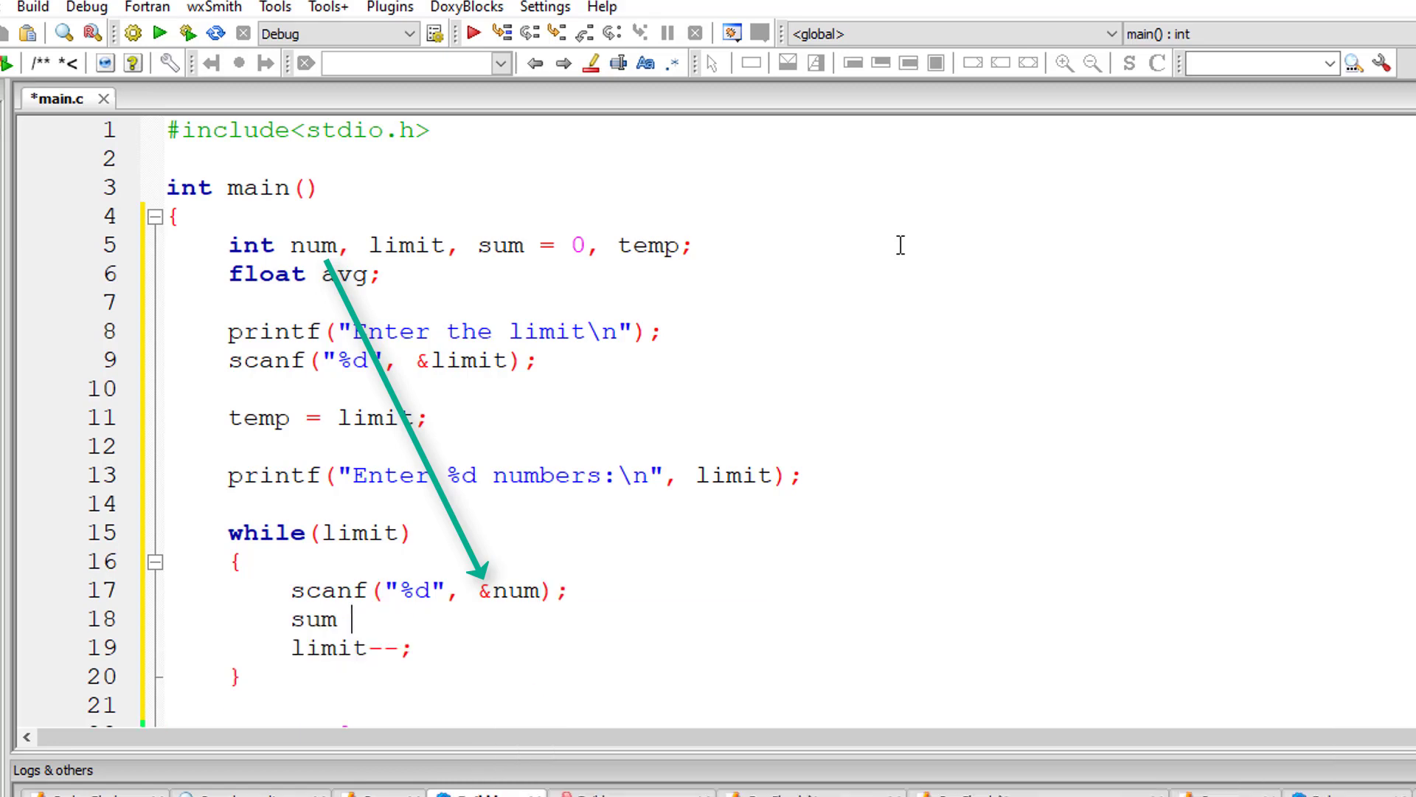
{"action": "type", "text": "= sum +"}
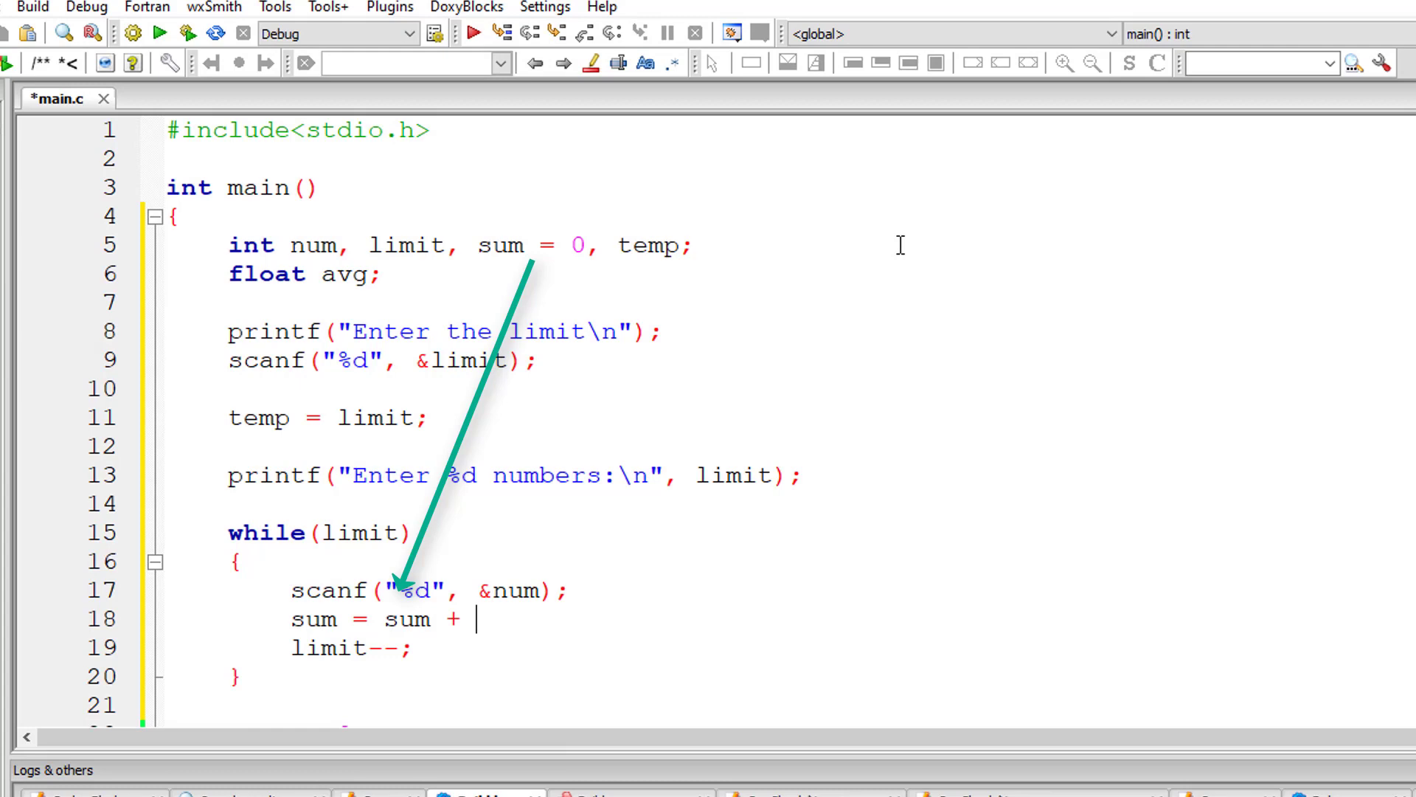
{"action": "type", "text": "num;"}
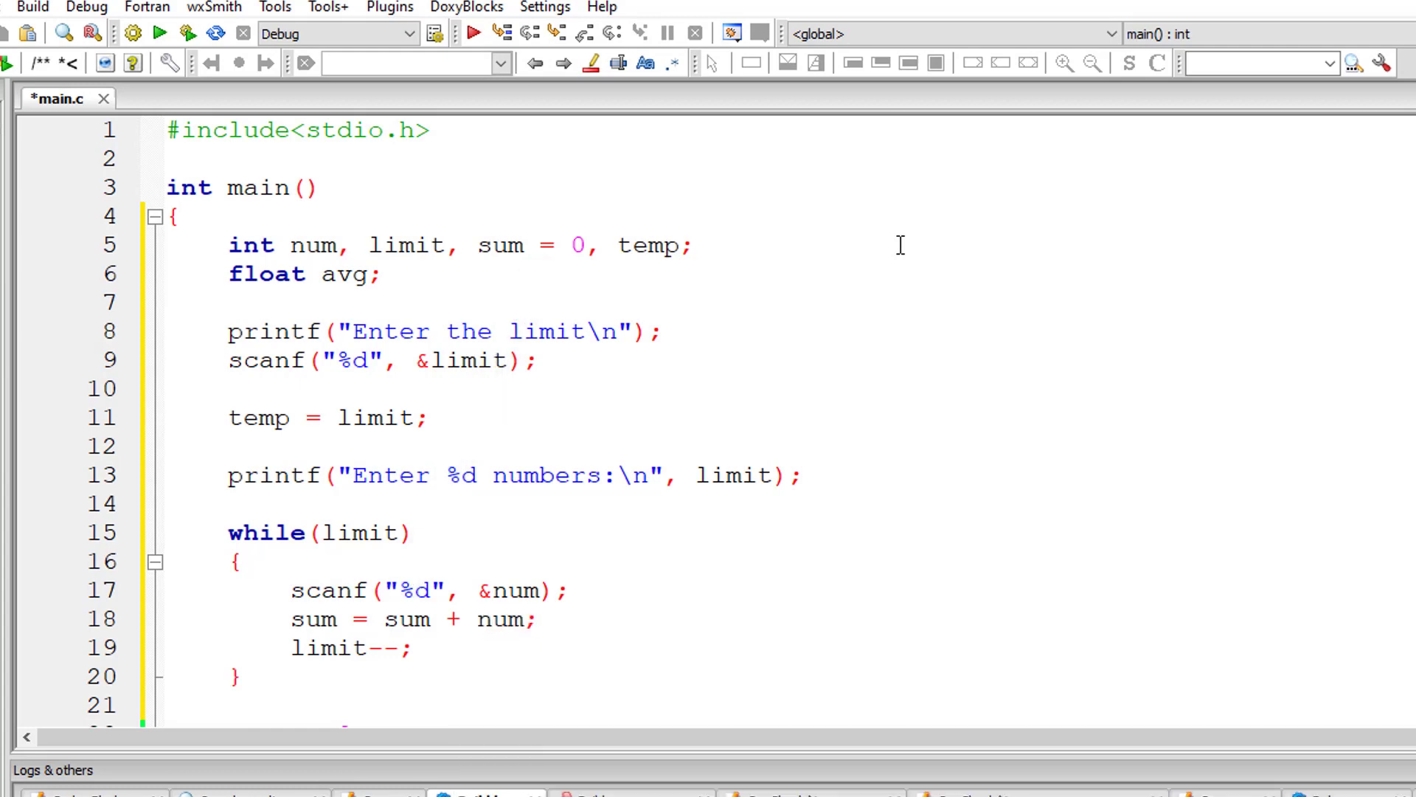
Position the insertion point on a line below the while loop.
{"action": "scroll", "scroll_direction": "down", "scroll_amount": 3}
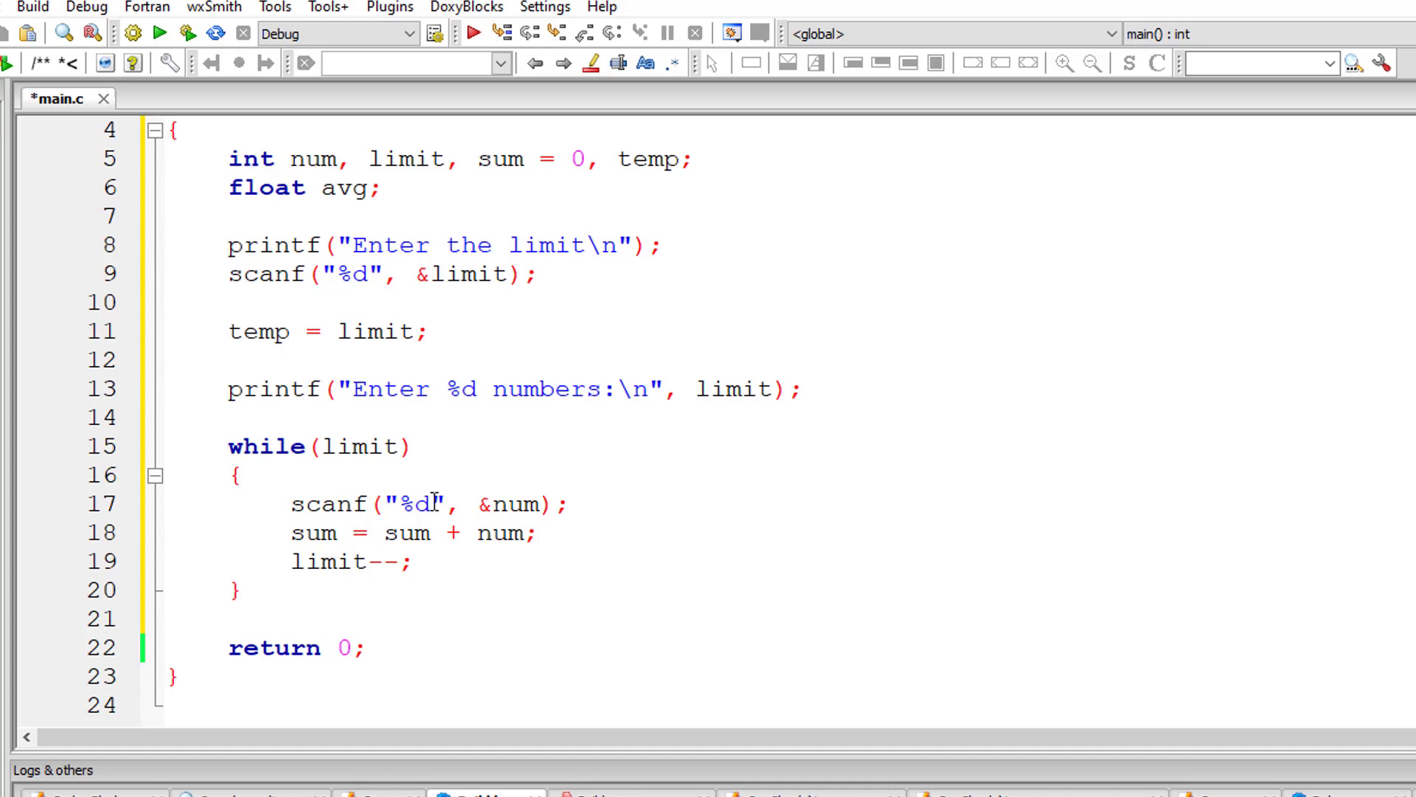
{"action": "left_click", "coordinate": [571, 503]}
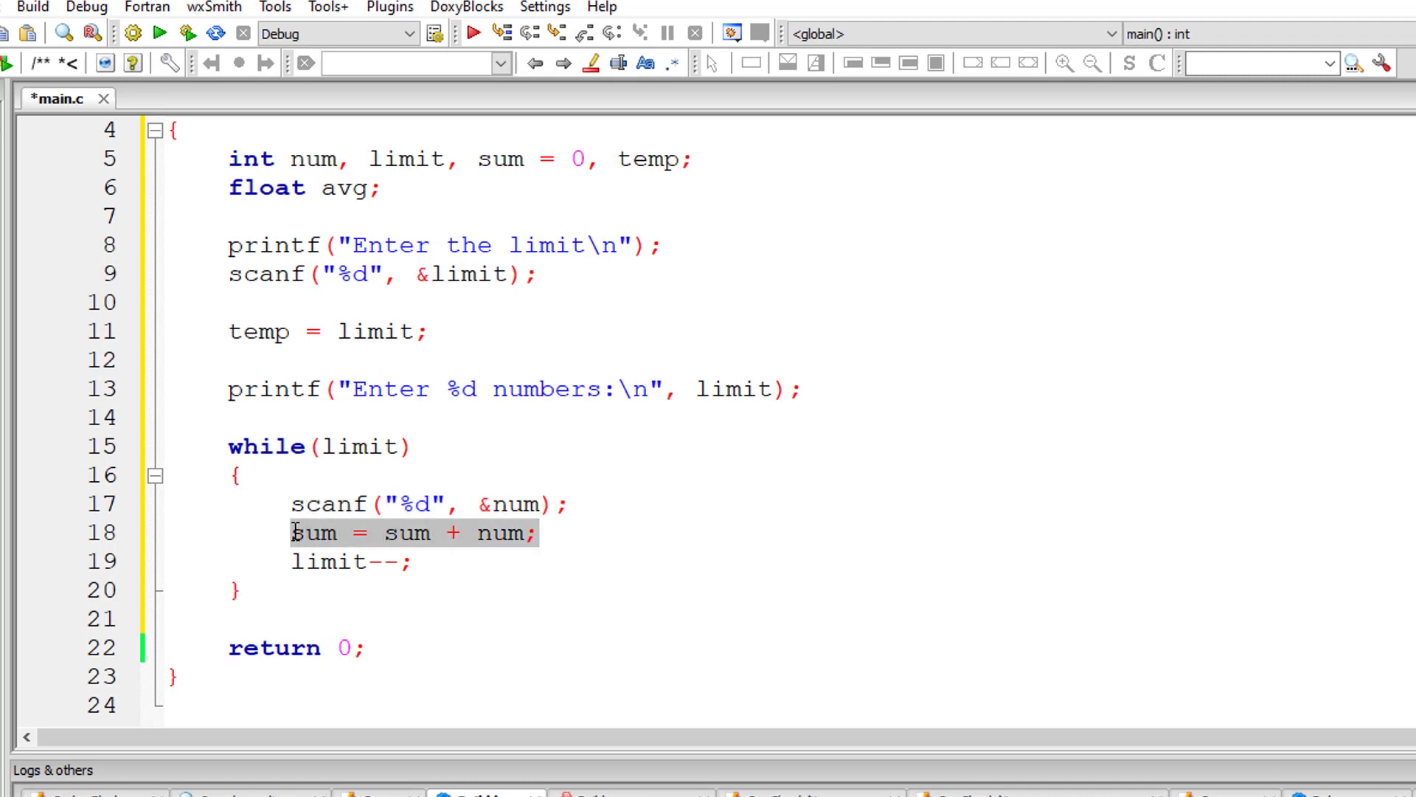
{"action": "left_click", "coordinate": [343, 561]}
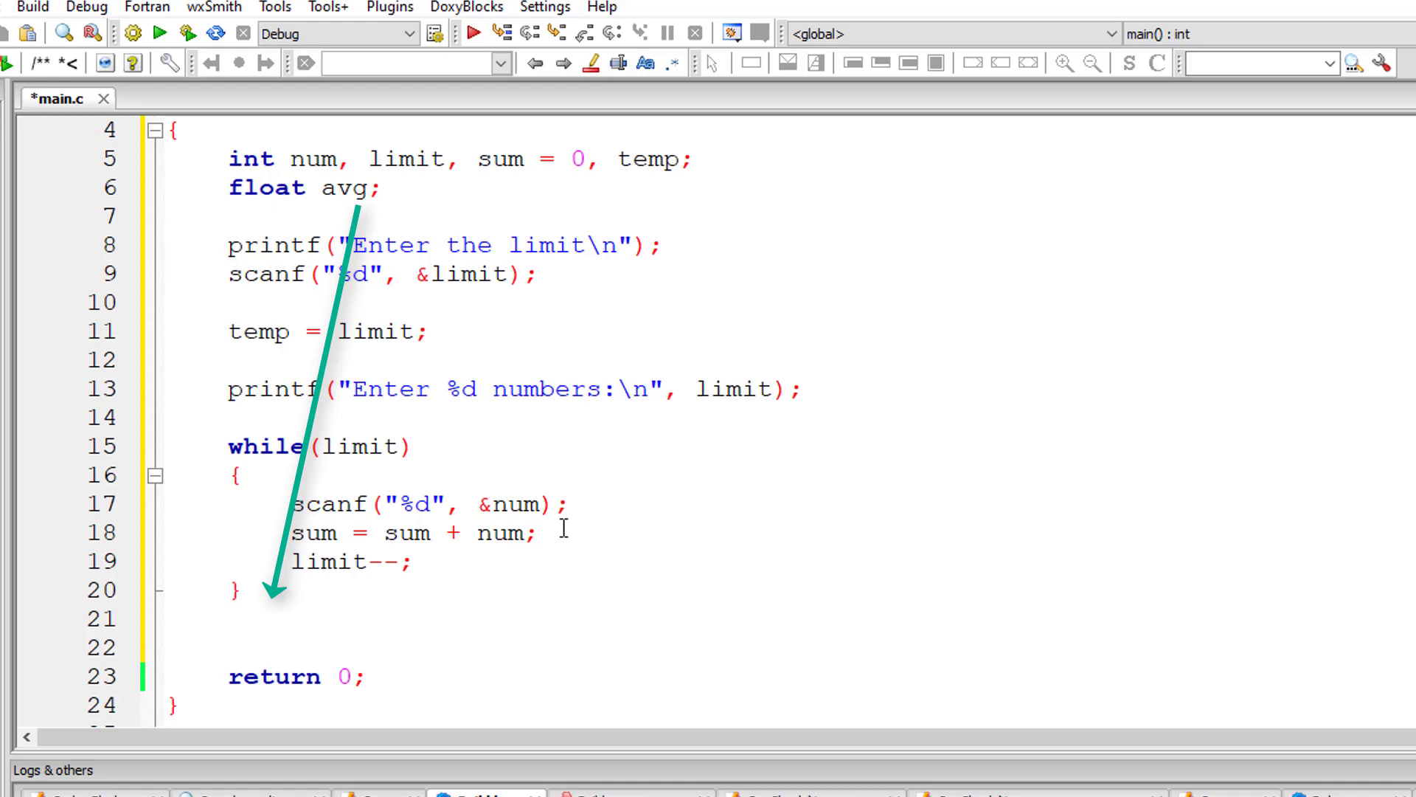
Compute avg = sum / temp after the loop.
{"action": "type", "text": "avg ="}
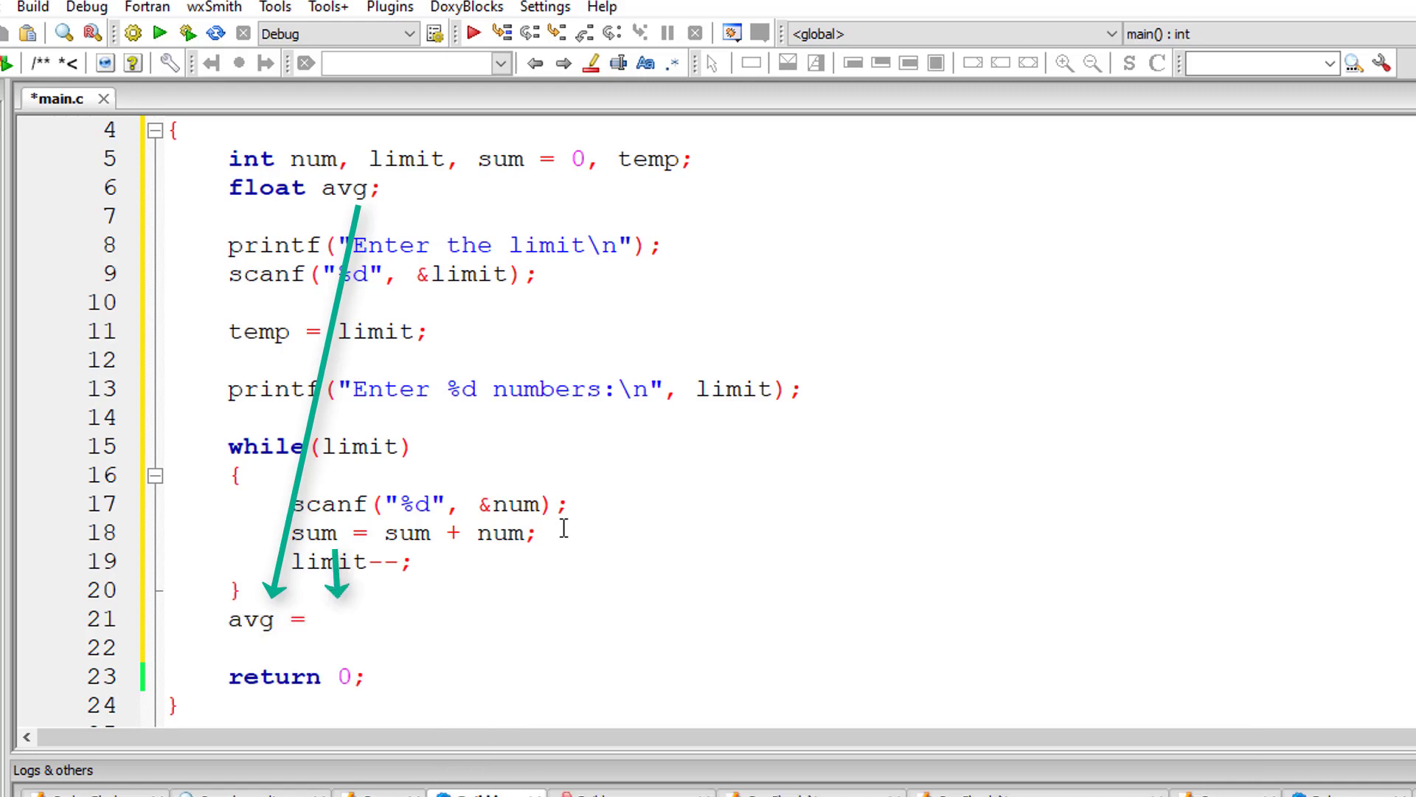
{"action": "type", "text": "sum /"}
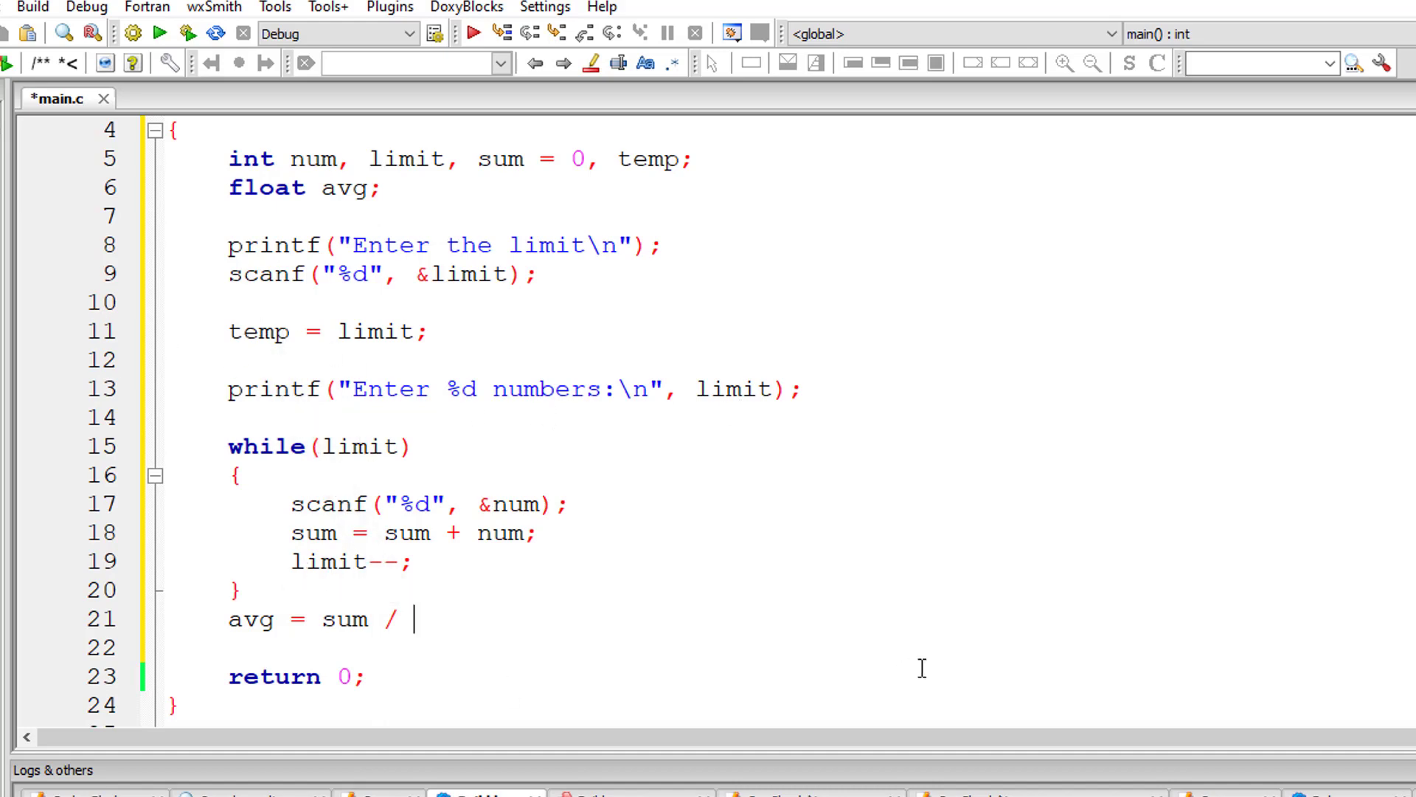
{"action": "type", "text": "temp;"}
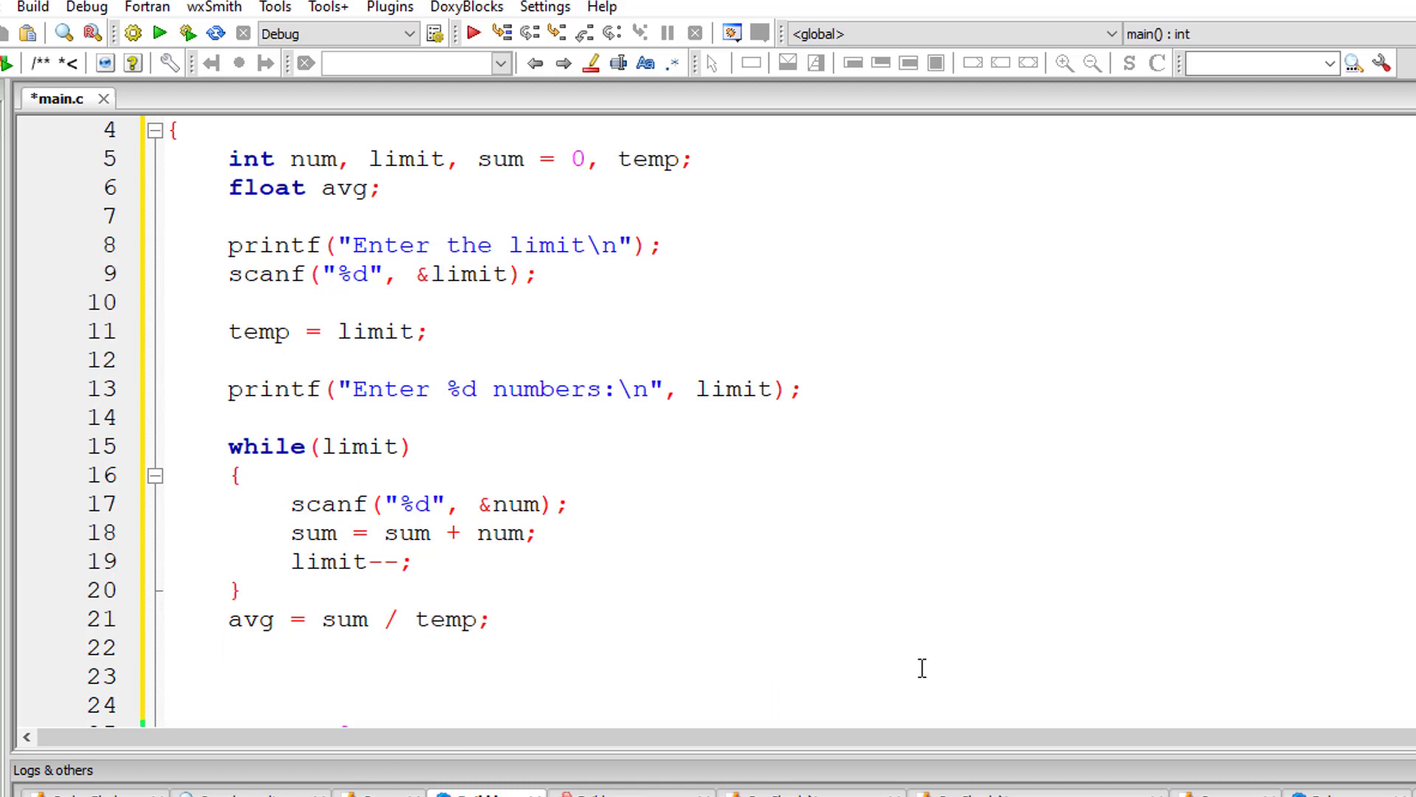
Print "Sum = %d" with sum and "Average = %f" with avg.
{"action": "type", "text": "printf(\"Sum"}
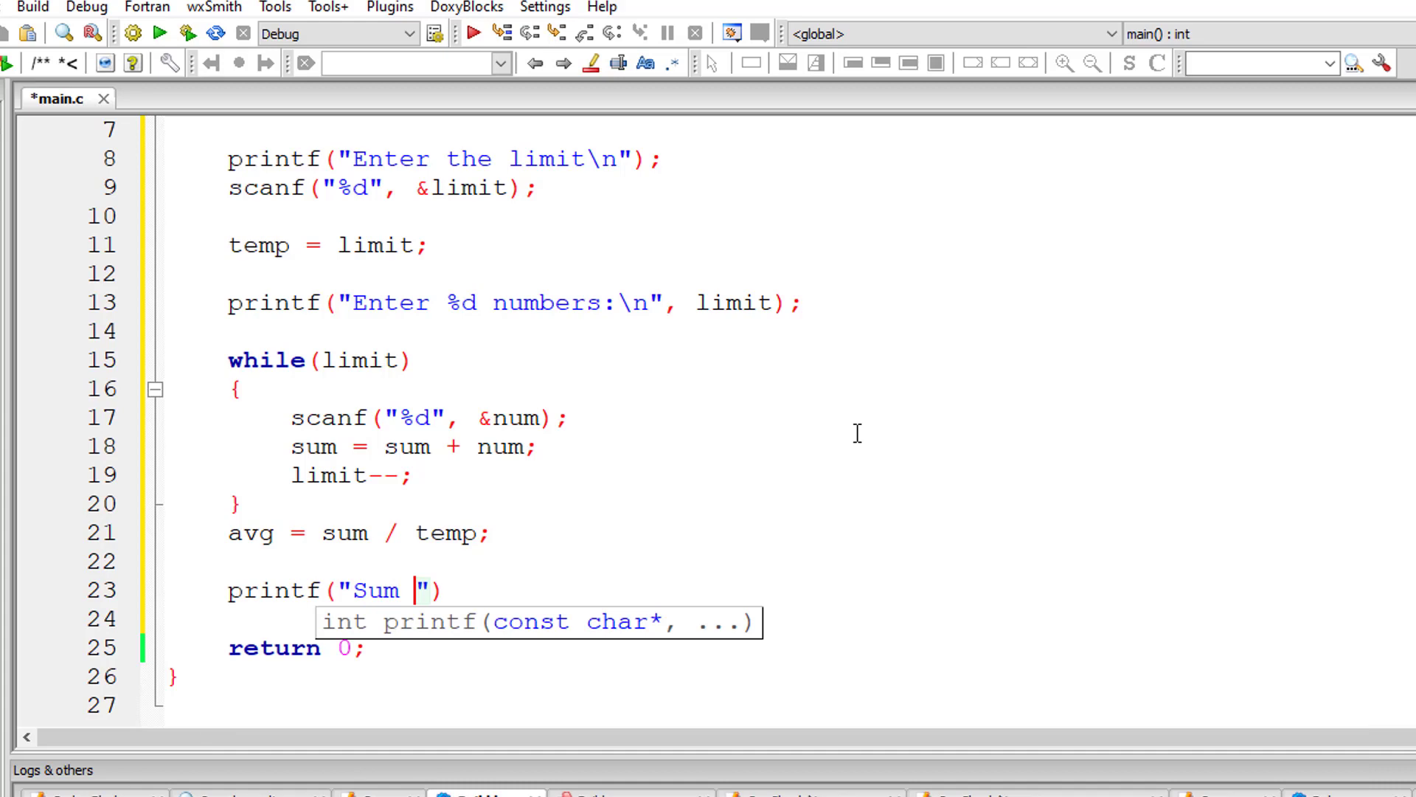
{"action": "type", "text": "= %d\\n"}
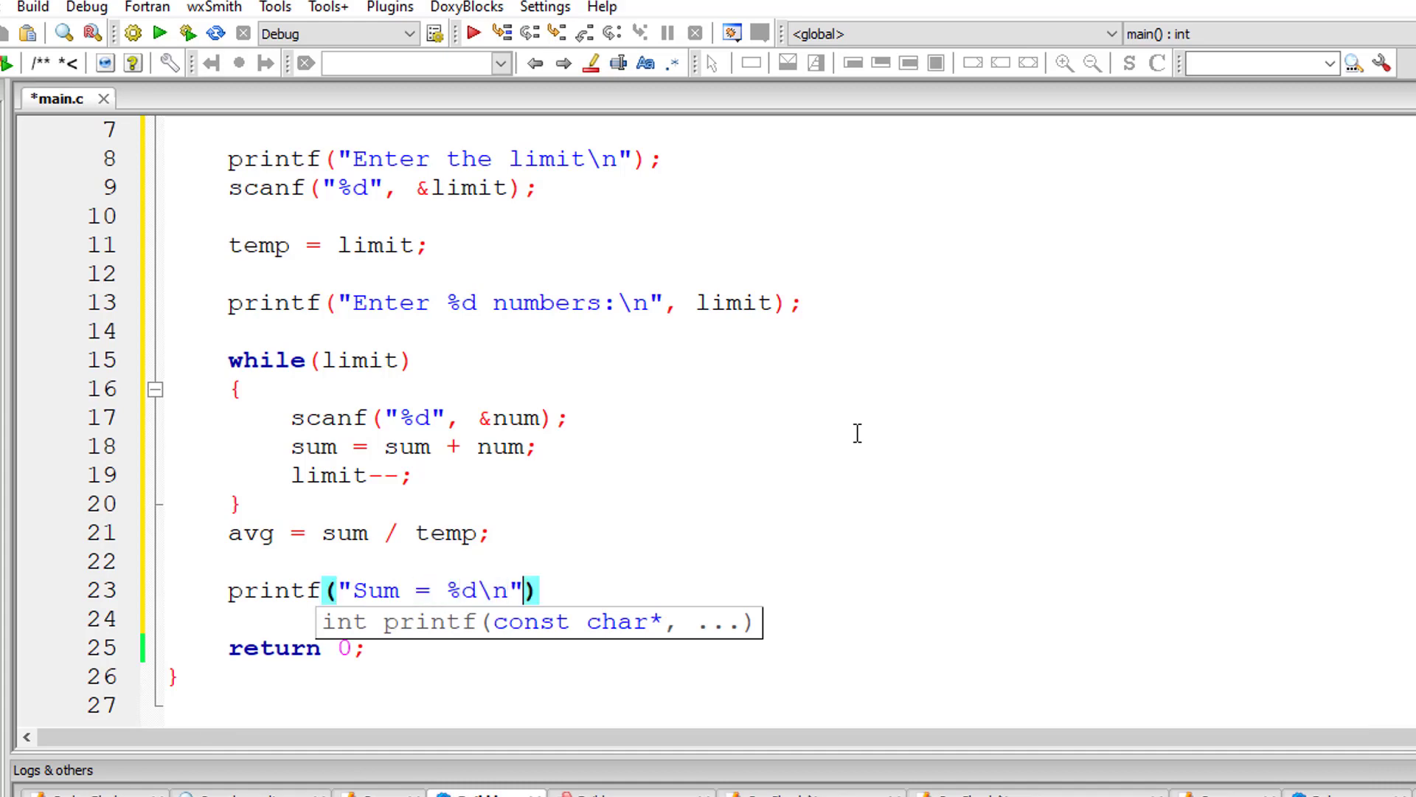
{"action": "type", "text": ", sum"}
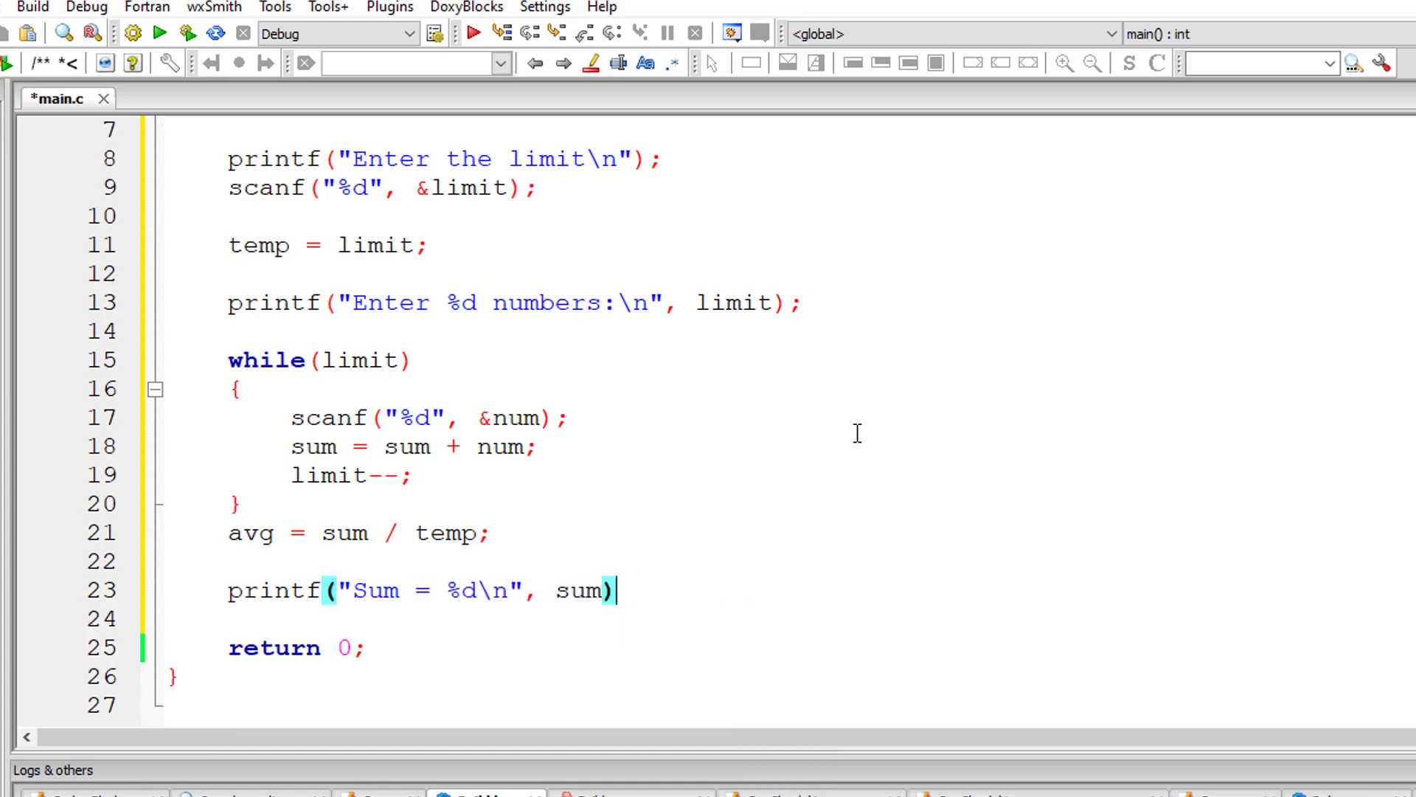
{"action": "type", "text": "printf("}
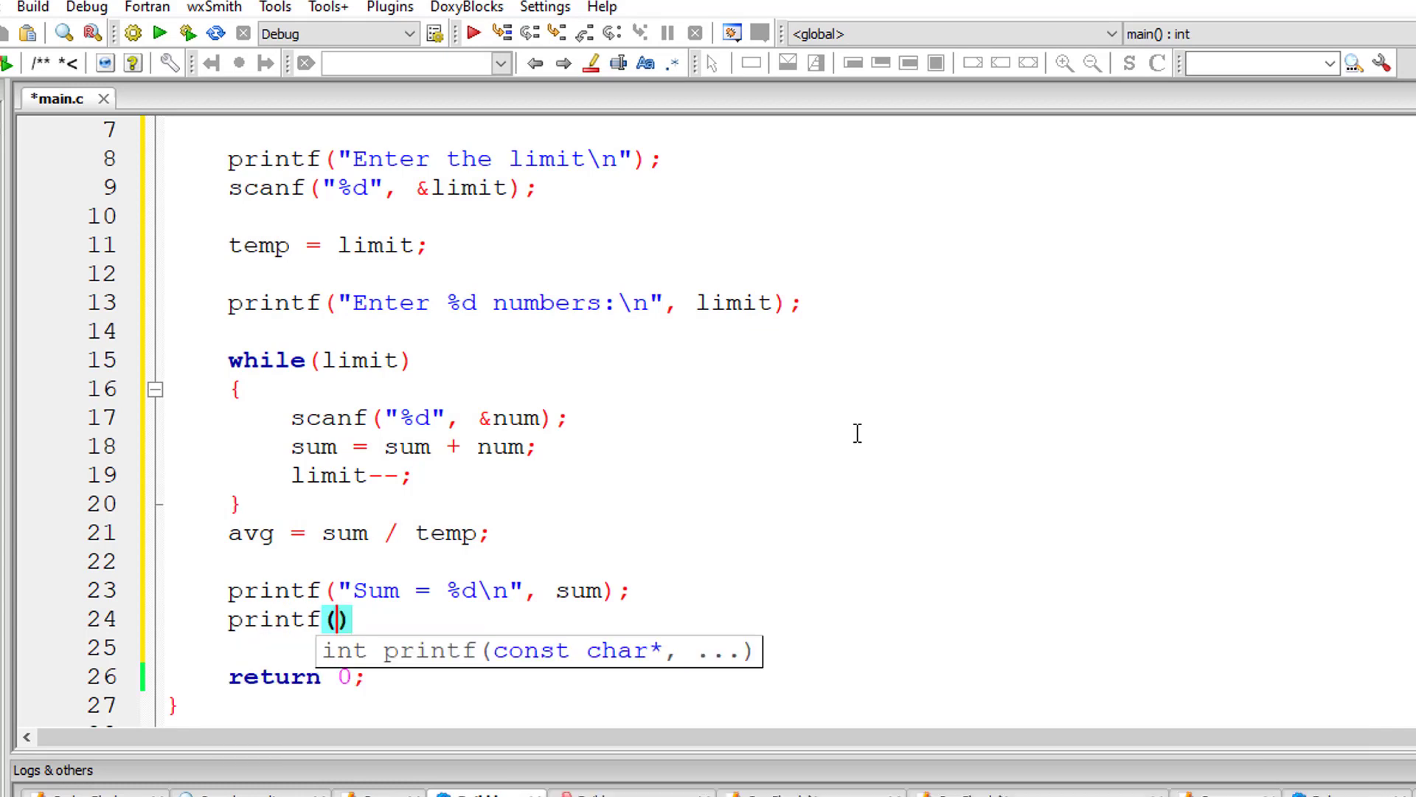
{"action": "type", "text": "\"Average ="}
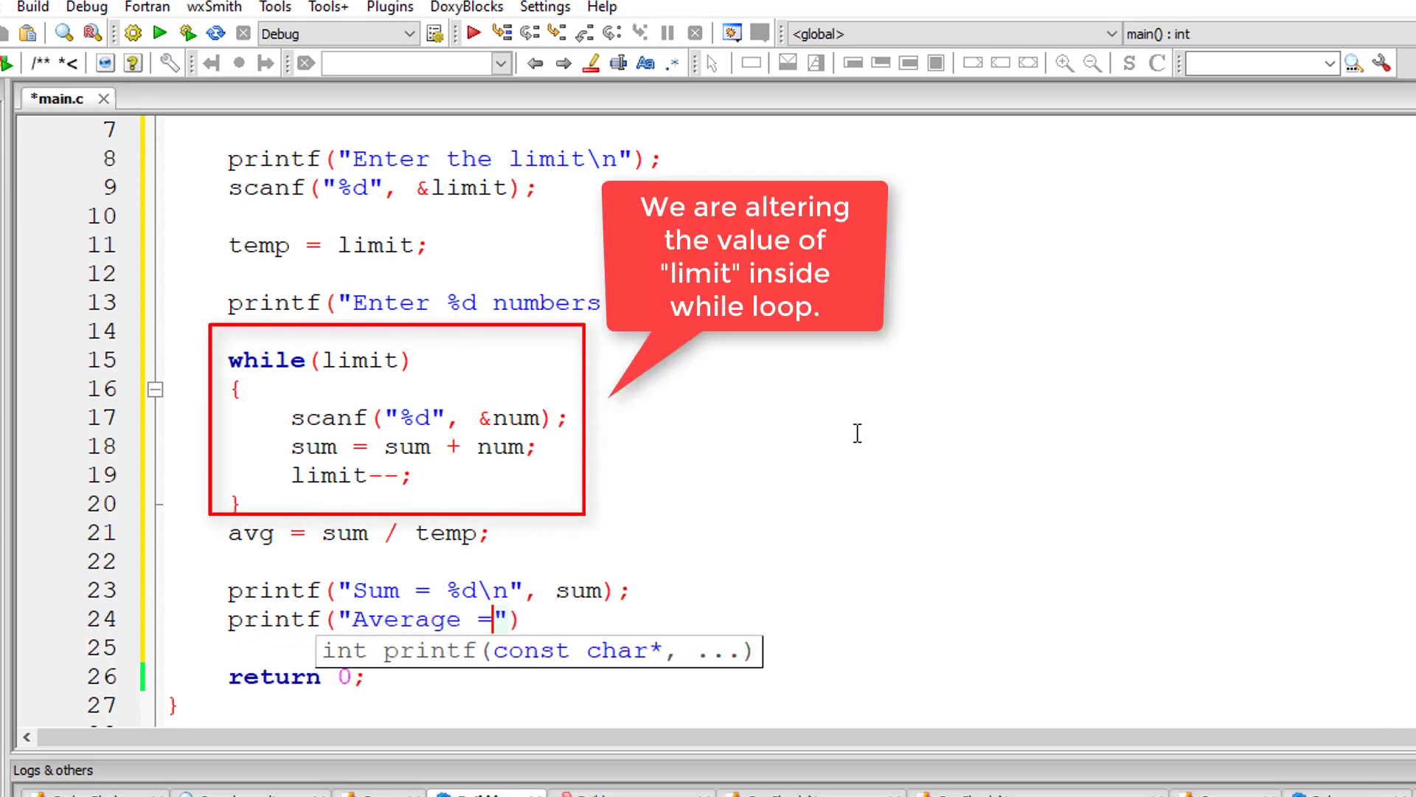
{"action": "type", "text": "%f\\n"}
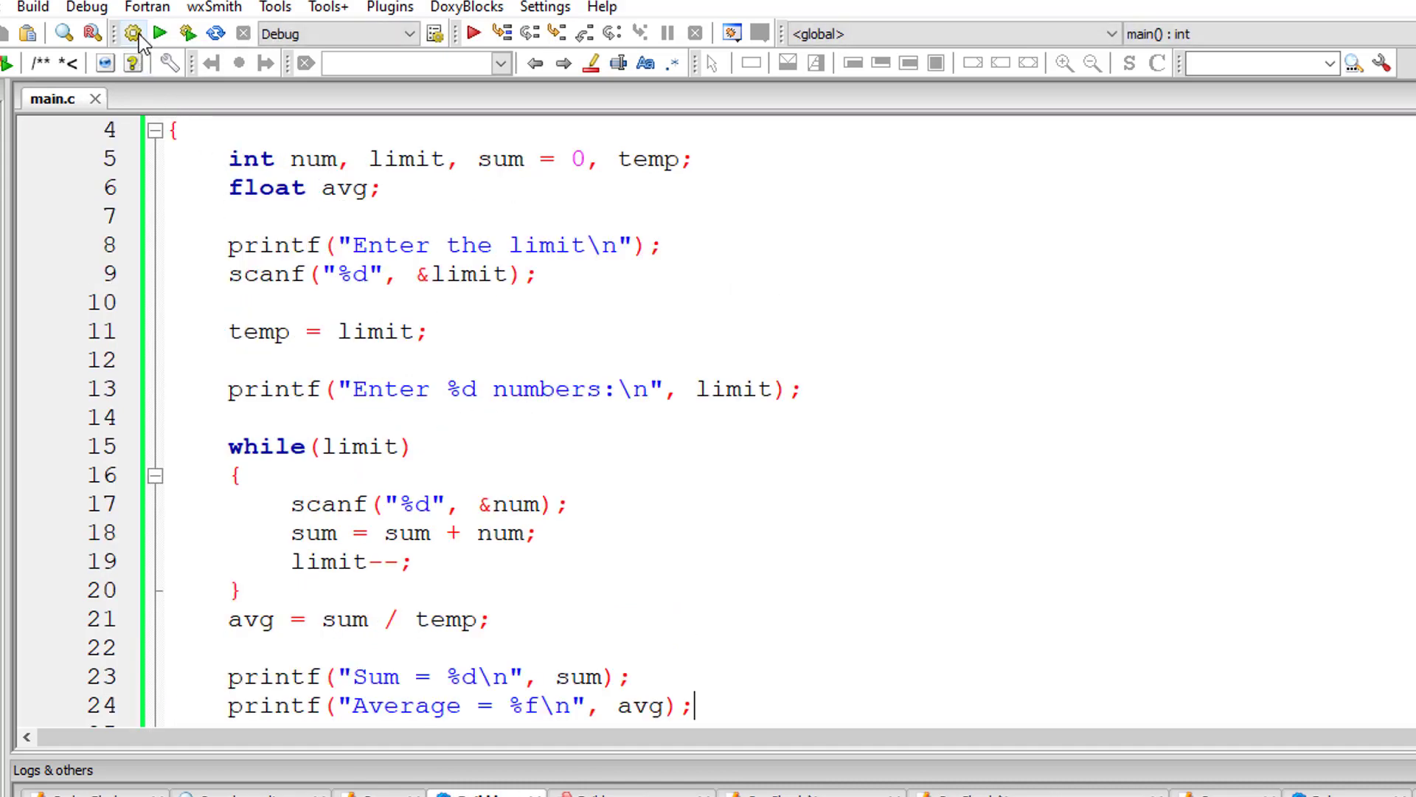
Build and run, then enter limit 5 and the numbers 1 to 5 in the console.
{"action": "left_click", "coordinate": [159, 34]}
{"action": "type", "text": "1"}
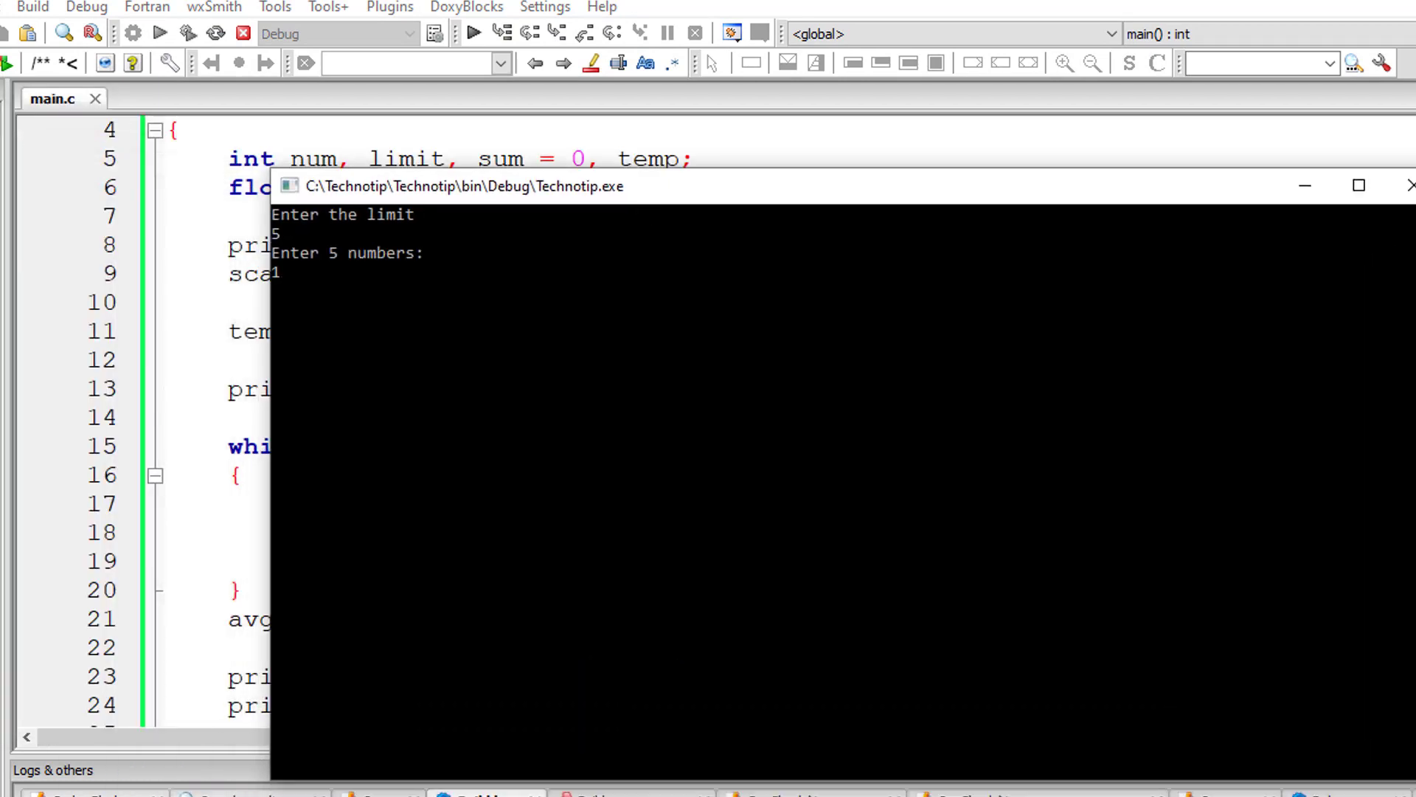
{"action": "type", "text": "2"}
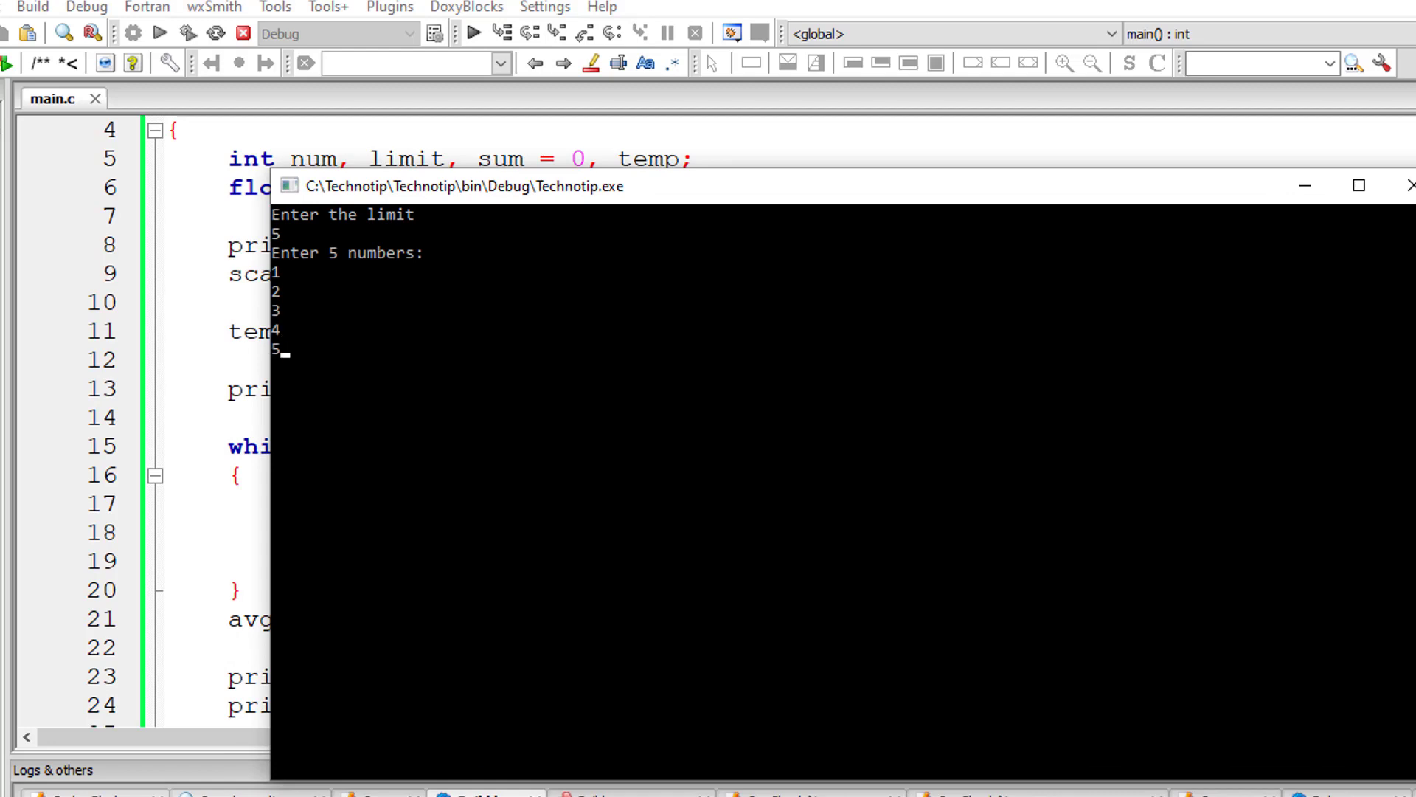